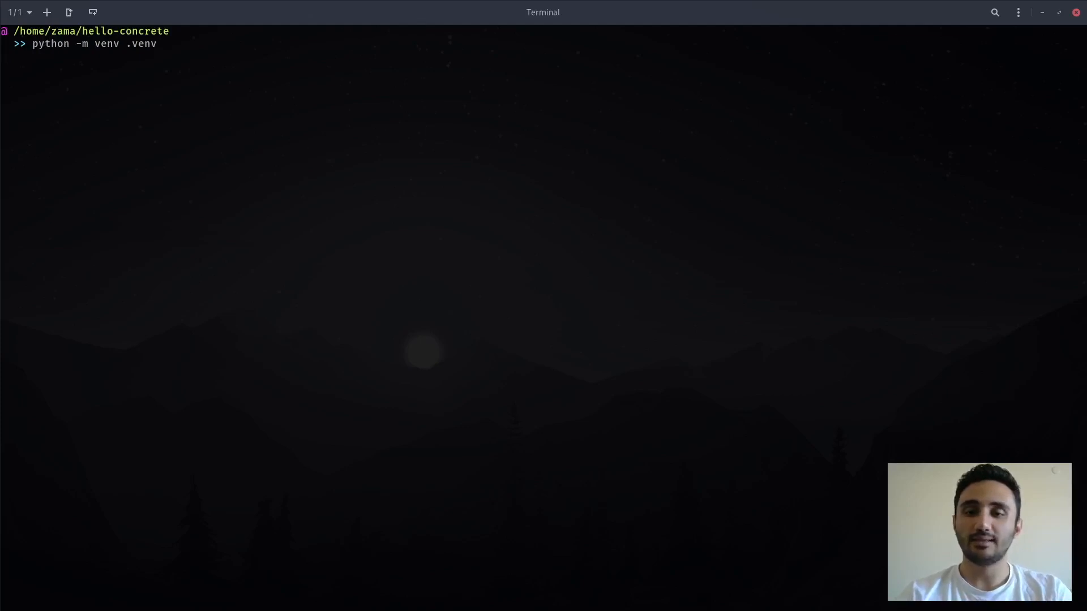
Run 'source .venv/bin/activate' and start typing the pip install command.
text(so)
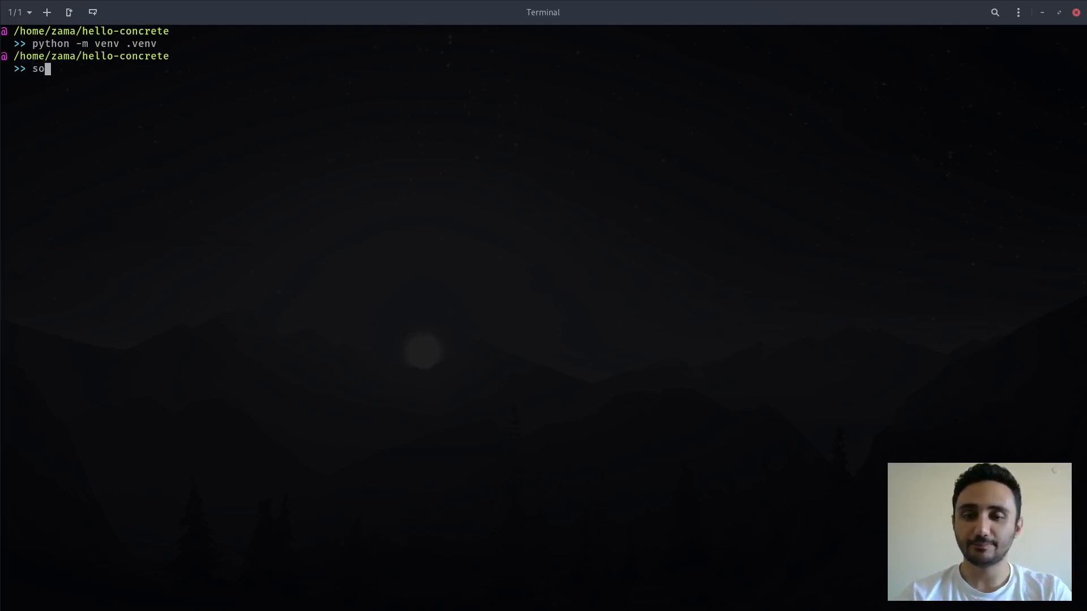
key(Return)
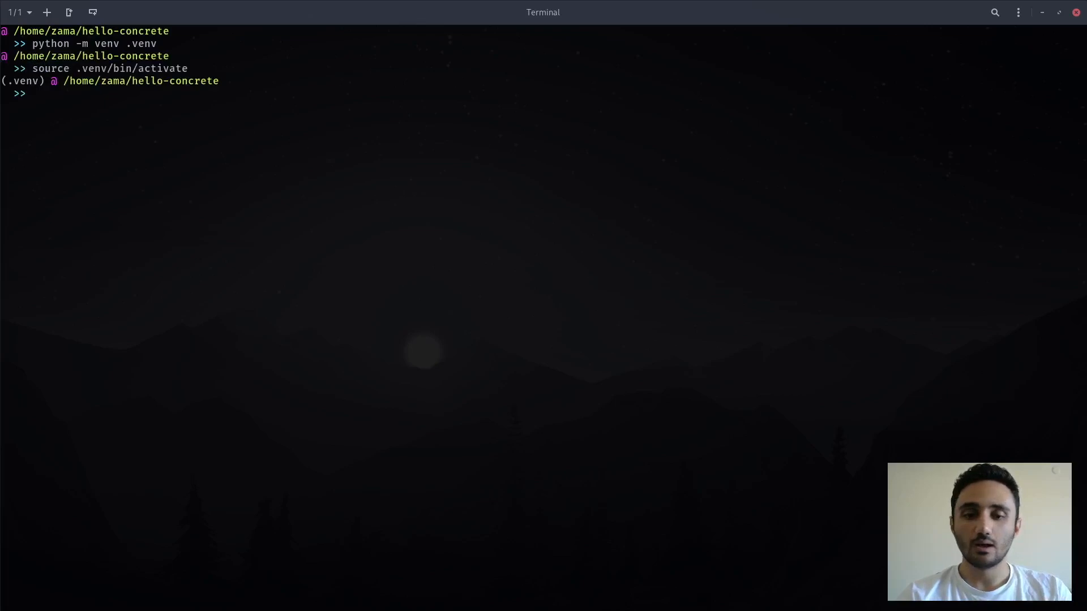
text(pip install concrete-python)
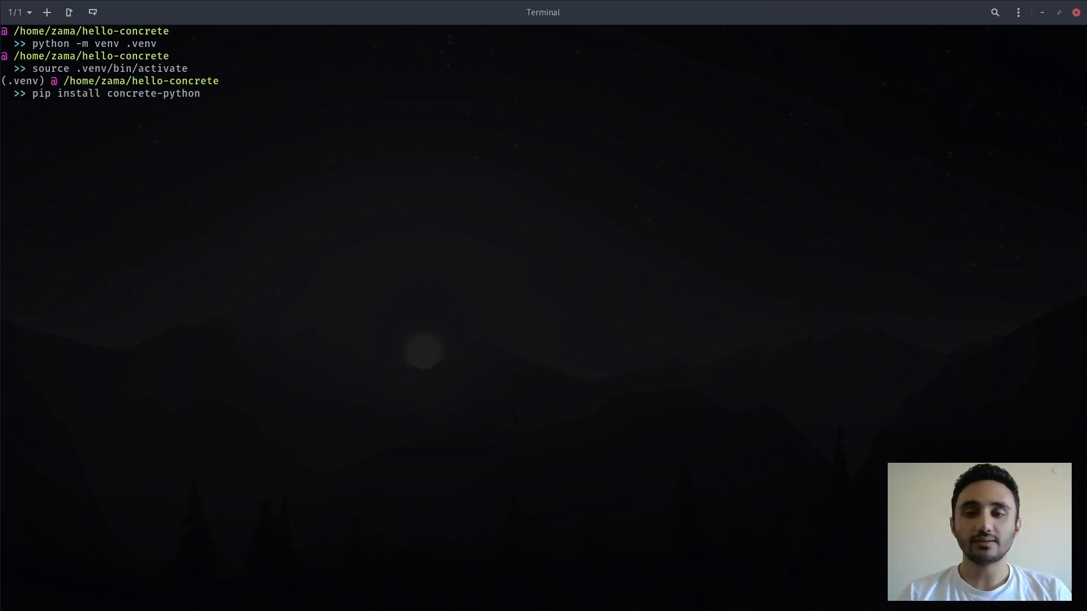
Run 'pip install concrete-python' and let its dependencies install into the venv.
key(Return)
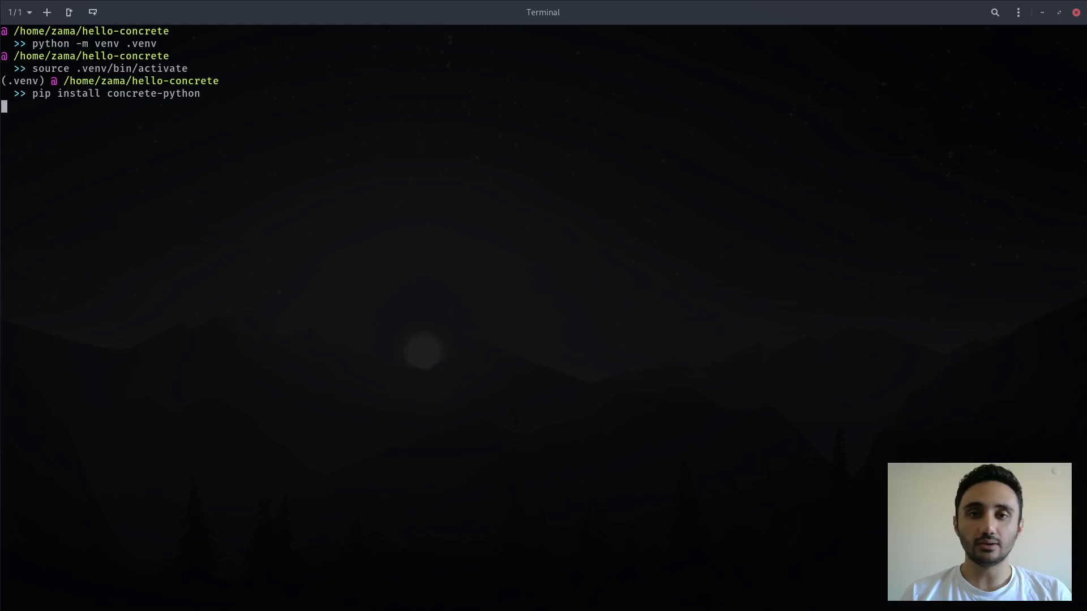
key(Return)
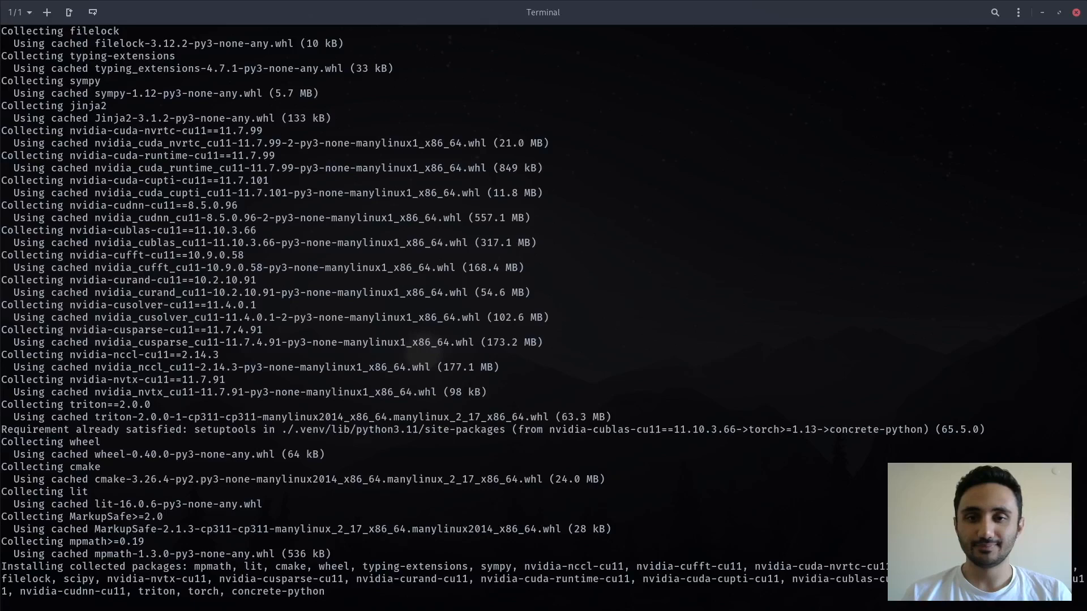
scroll(down, 3)
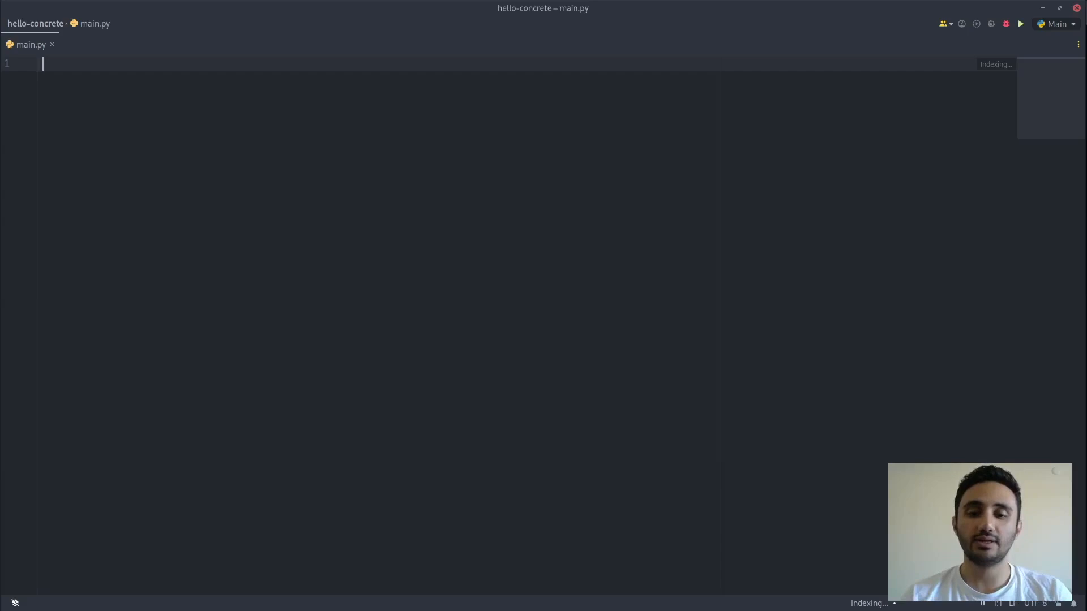
Write 'import numpy as np' and 'from concrete import fhe' at the top of main.py.
text(from)
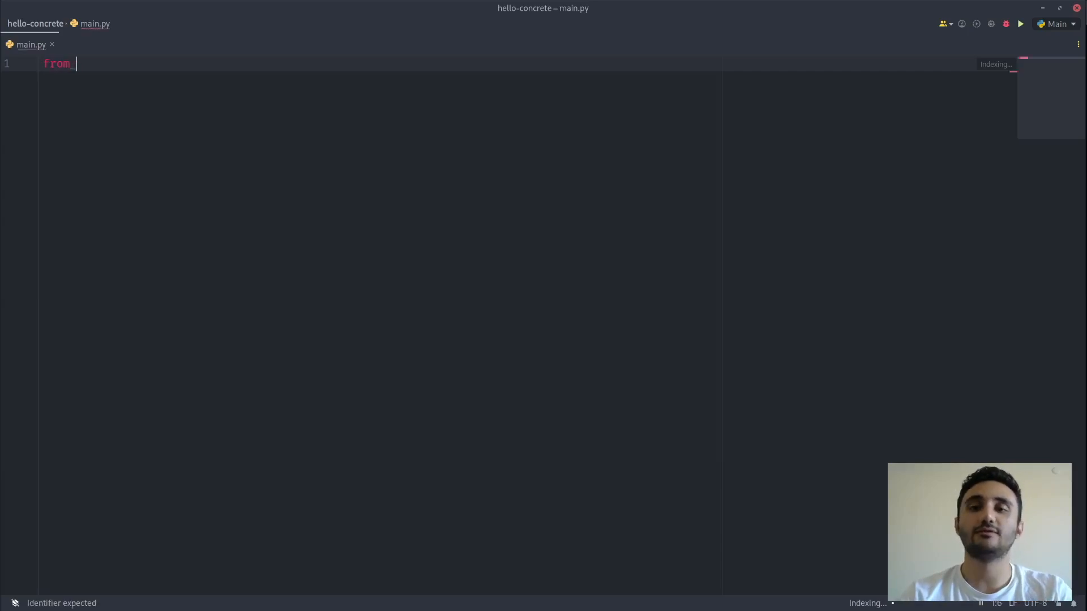
text(conc)
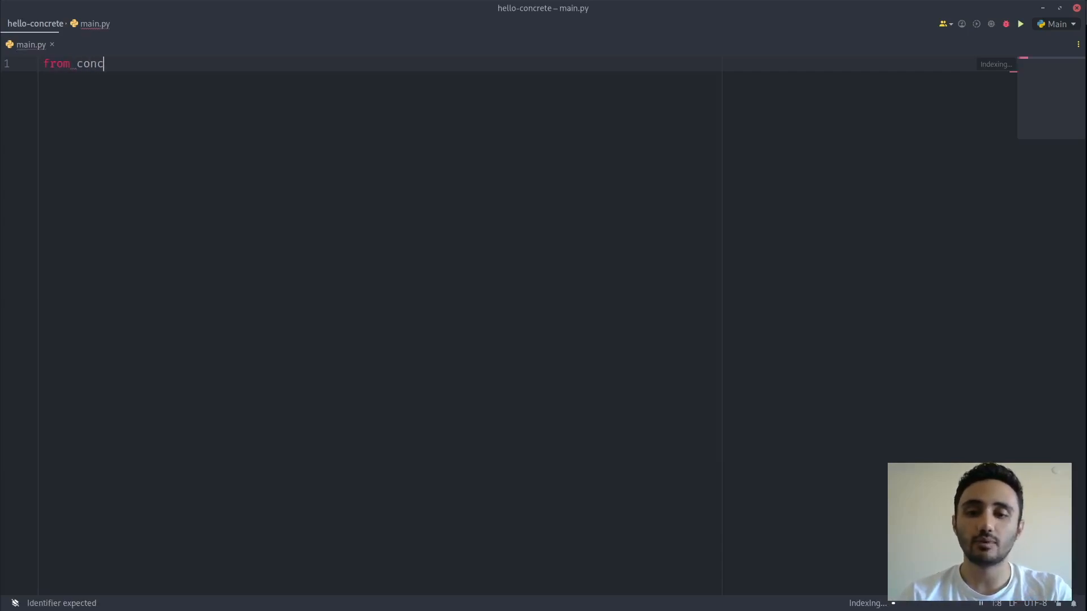
text(rete import)
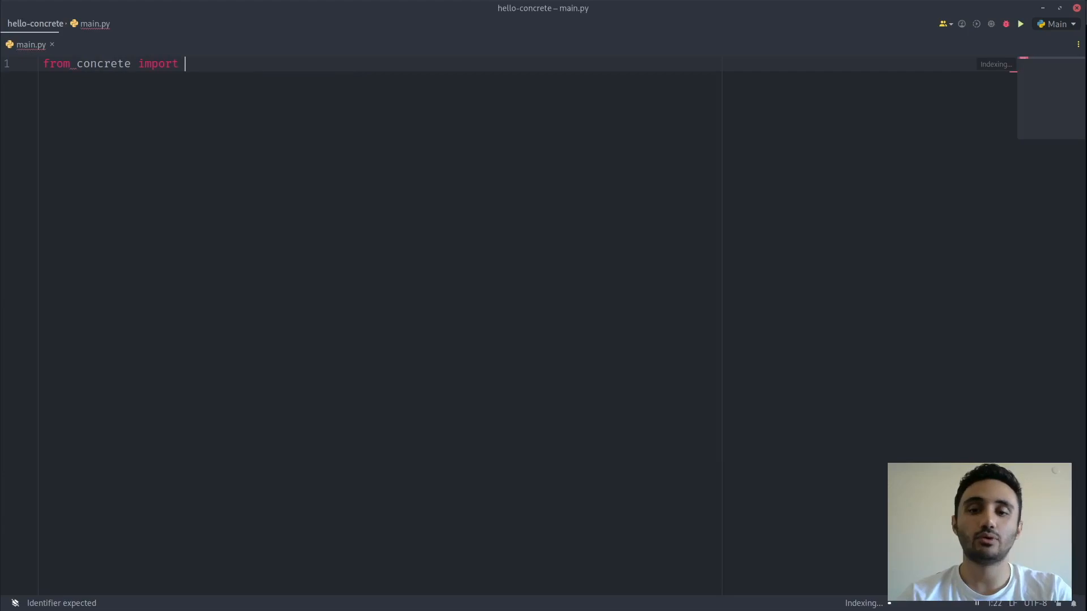
text(fhe)
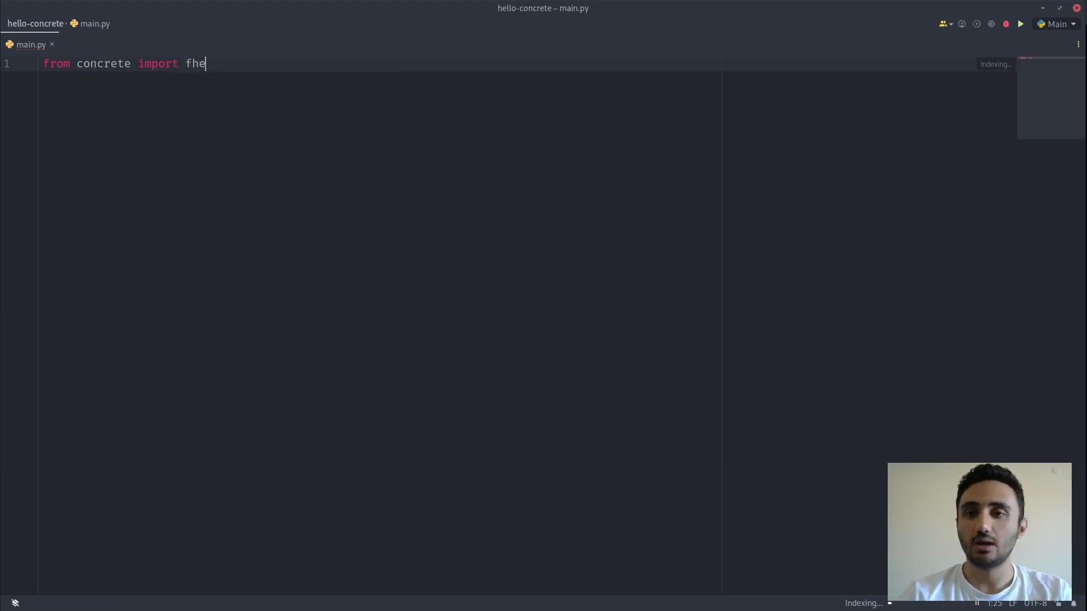
key(Enter)
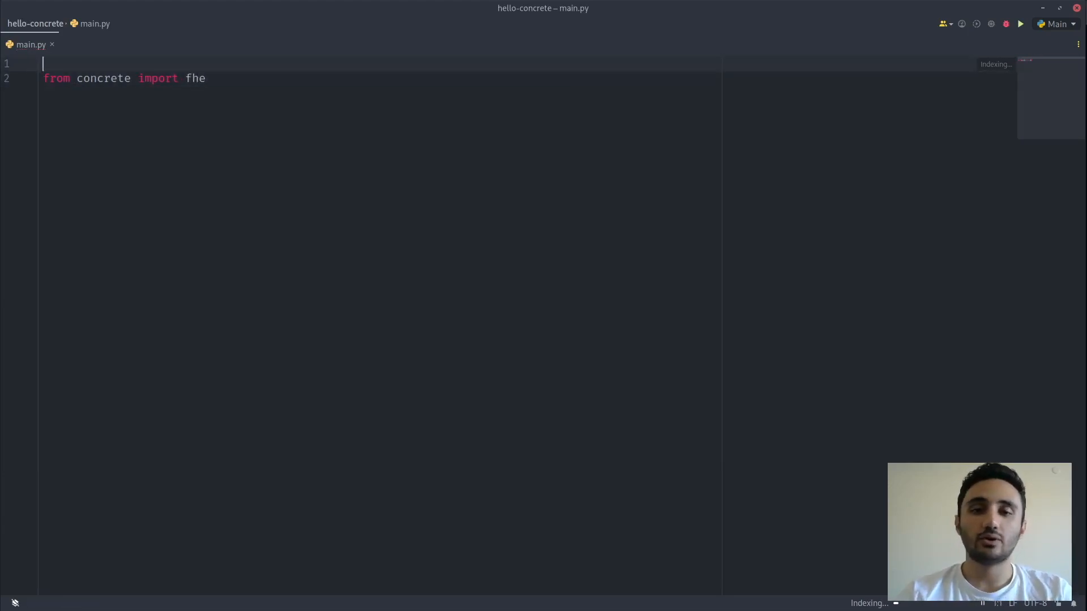
text(numpy as np)
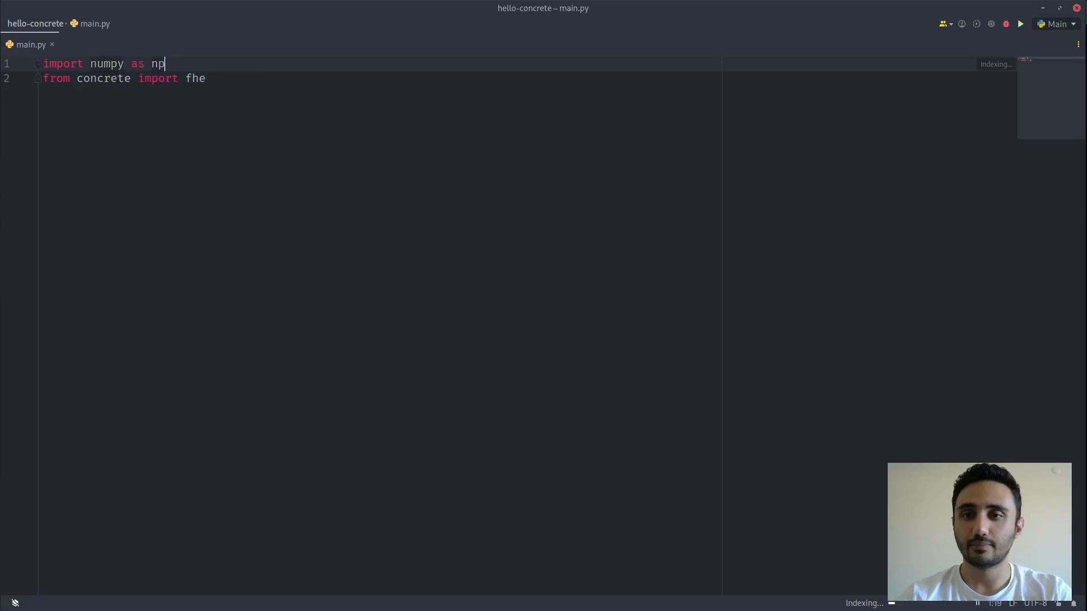
key(enter)
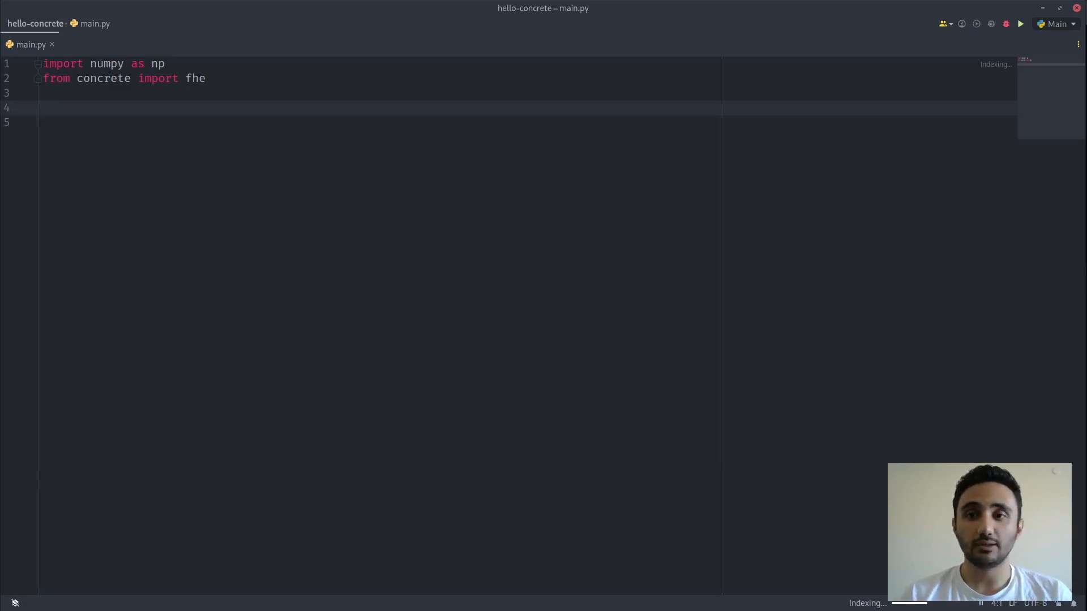
Define 'def f(x, y): return x + y' and begin an '@' decorator line above it.
text(fu)
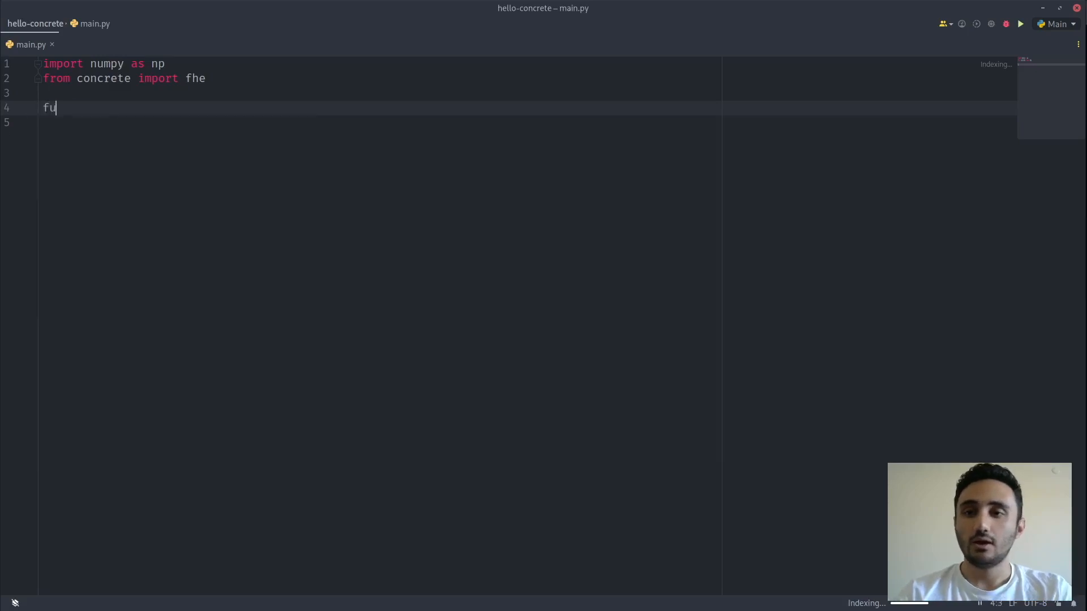
text(def f():)
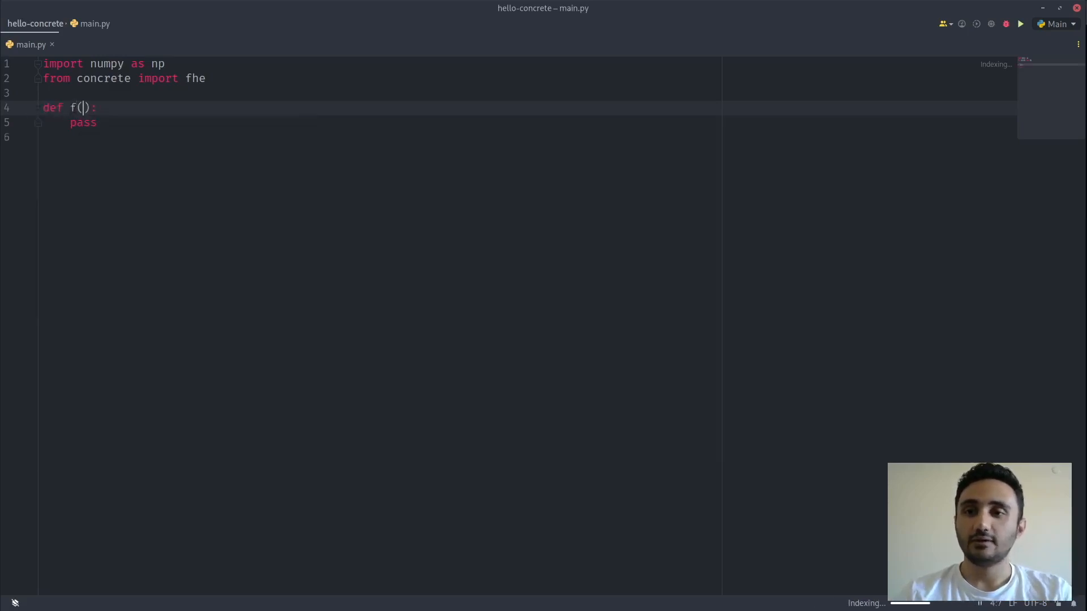
text(x, y)
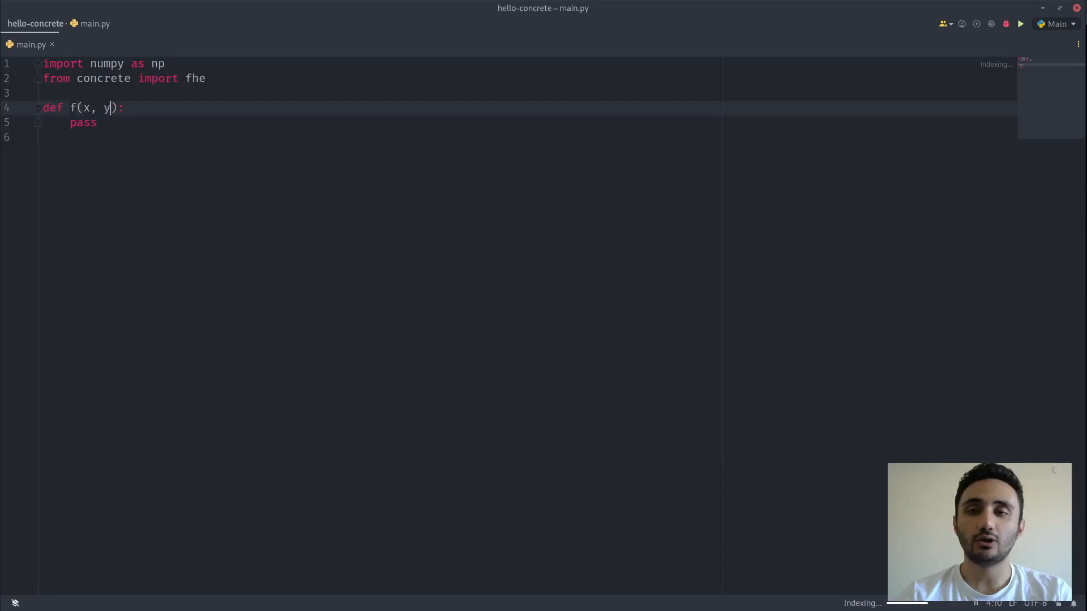
click(97, 122)
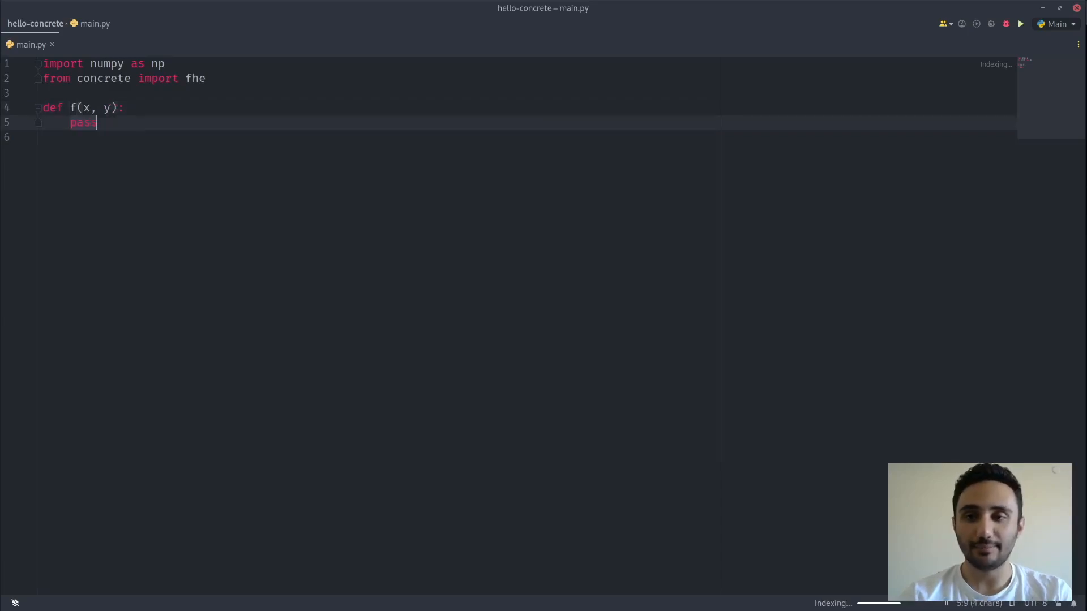
text(return x)
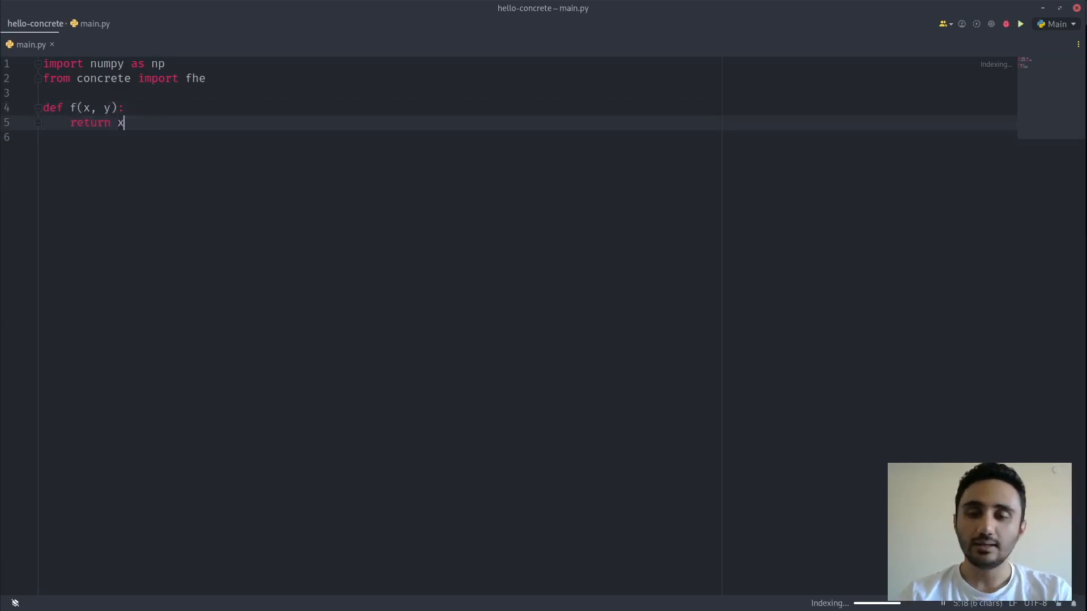
text(+ y)
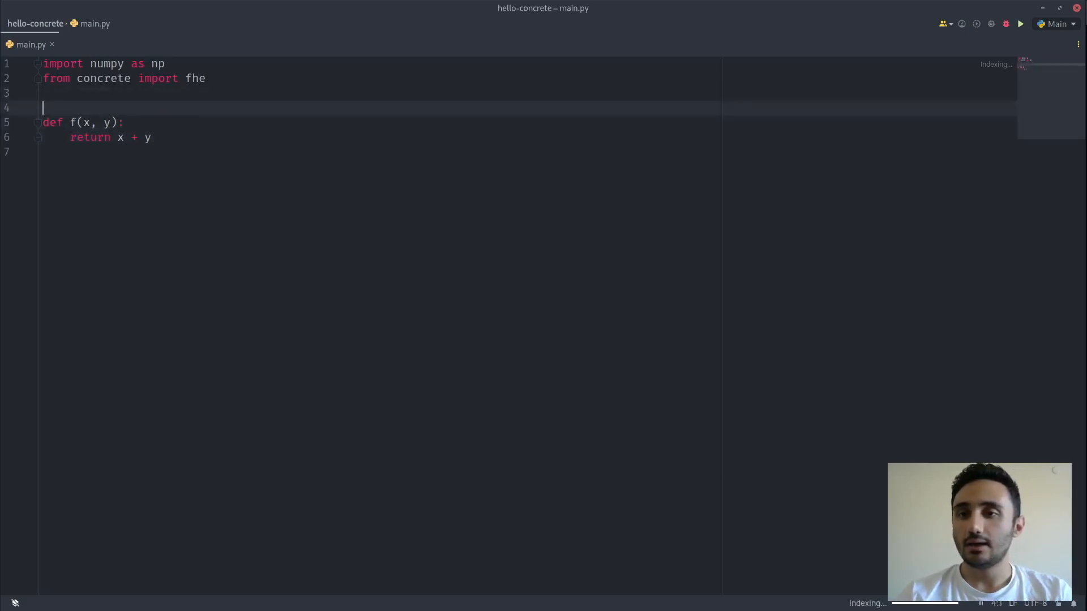
text(@fhe.)
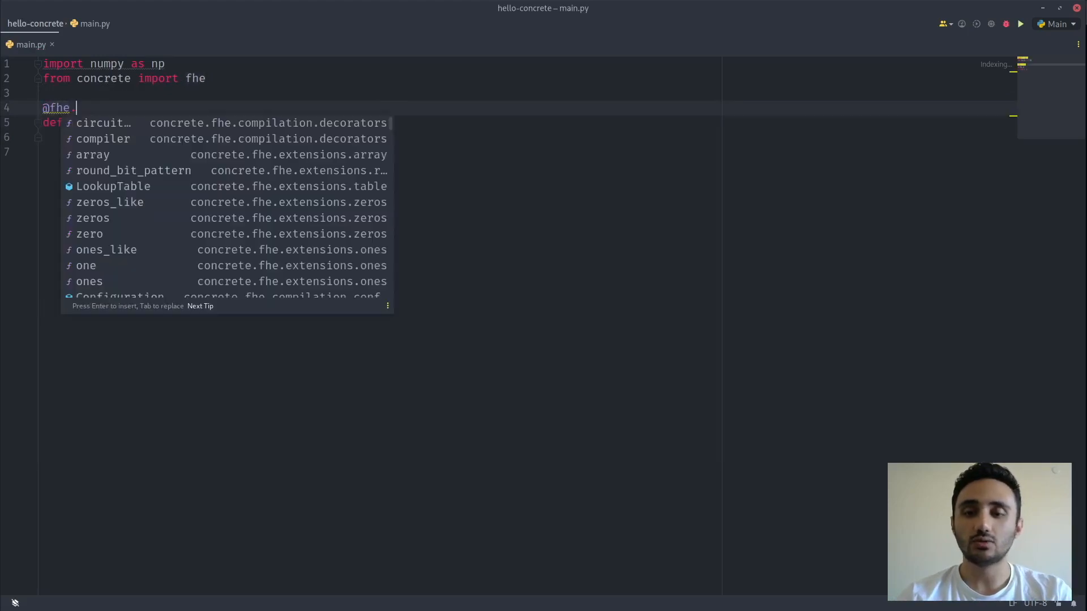
click(103, 138)
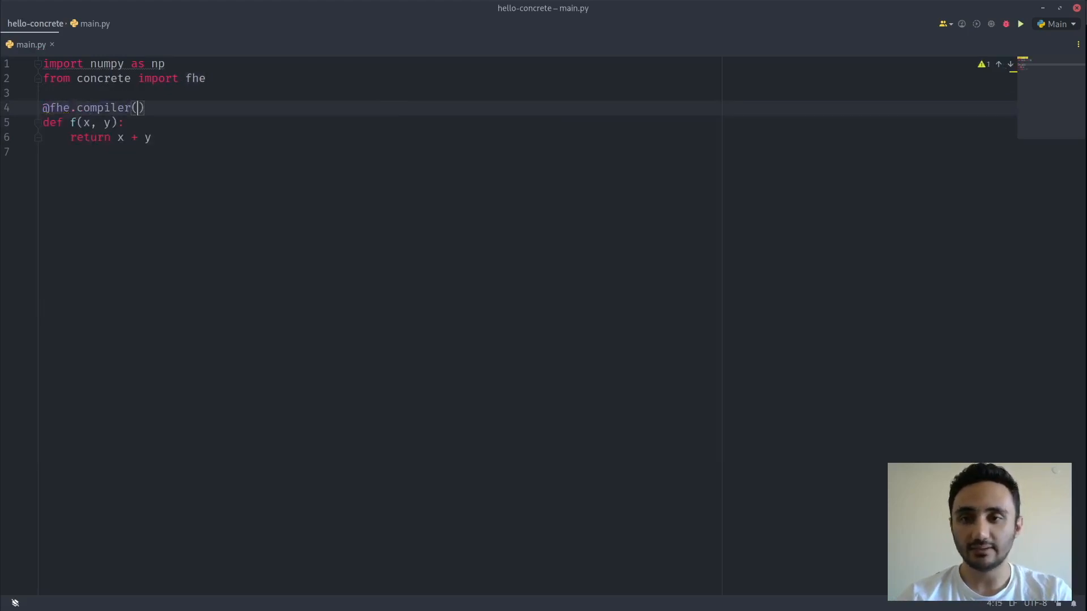
text({})
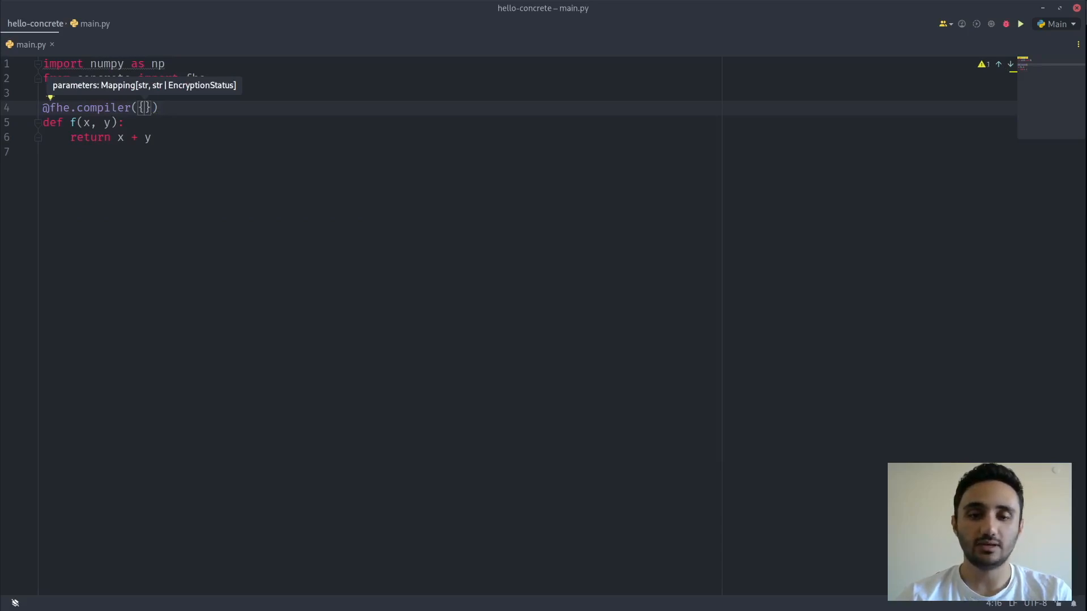
text("x":)
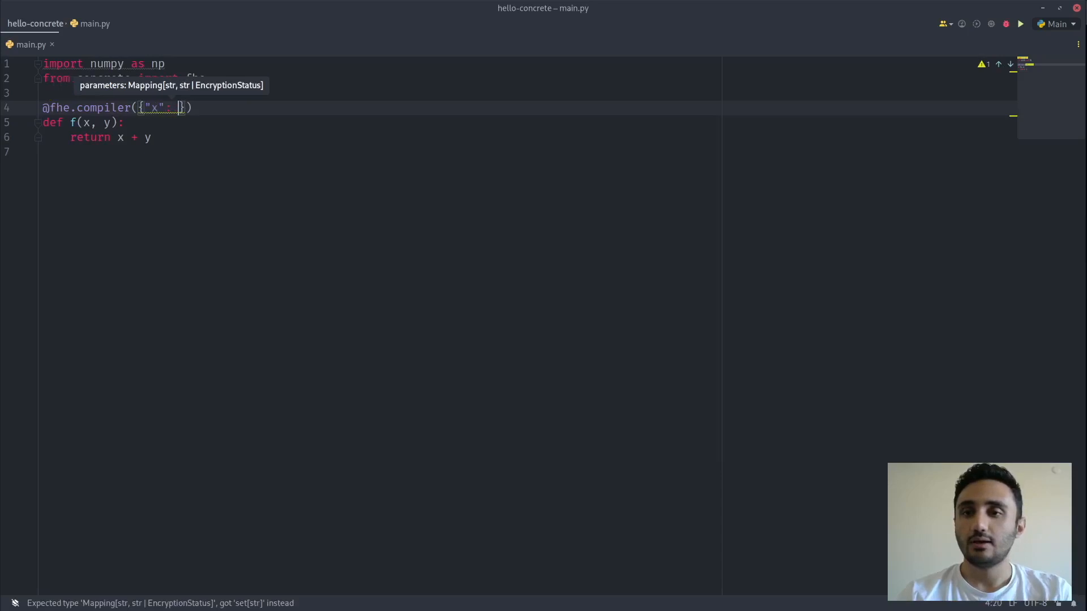
text(")
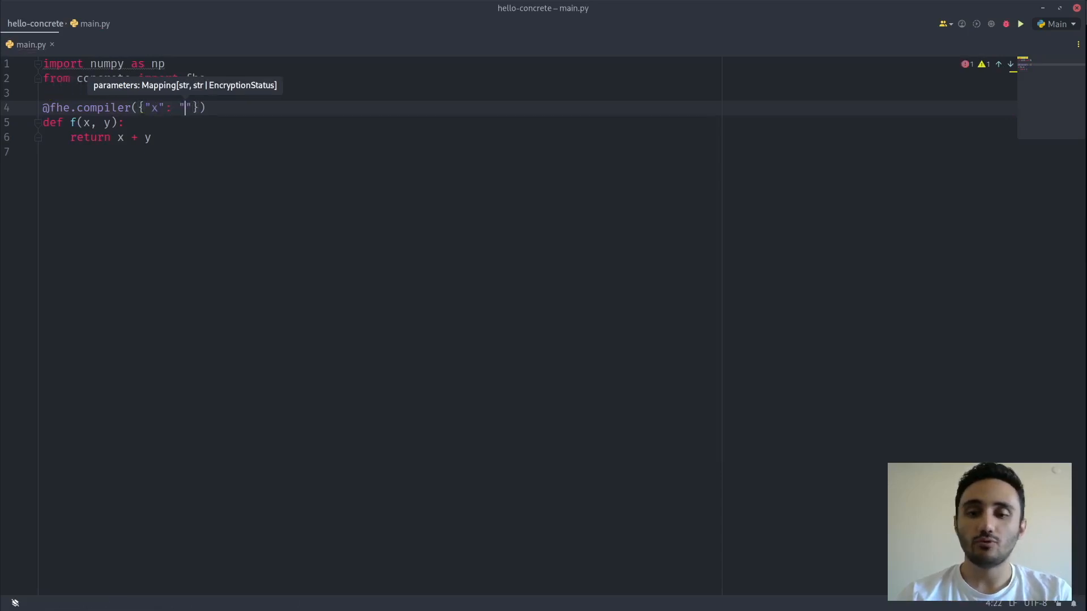
text(encrypt)
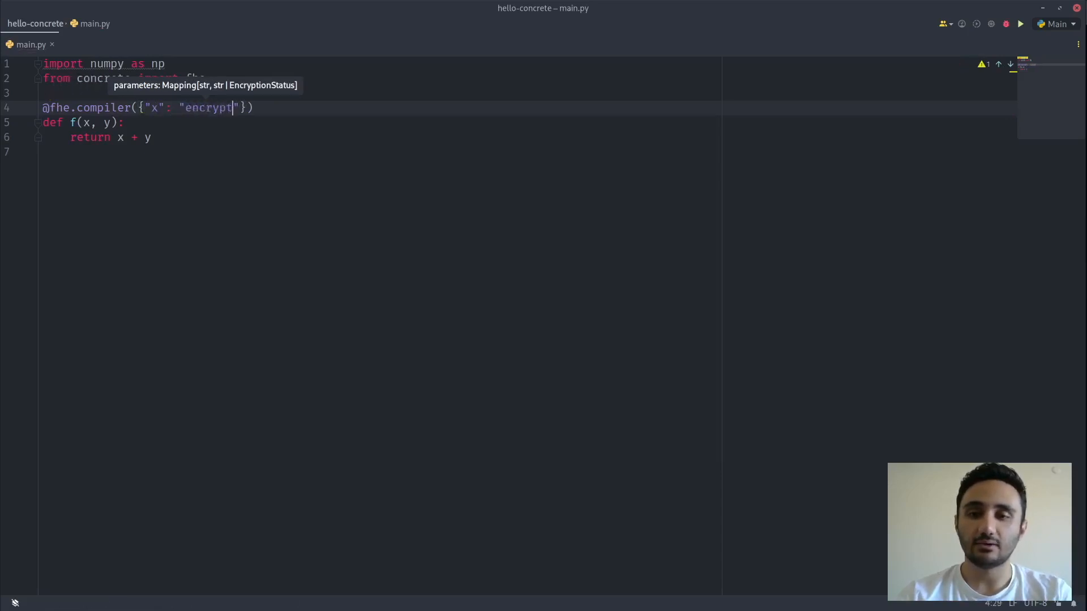
text(ed", "y": "clear)
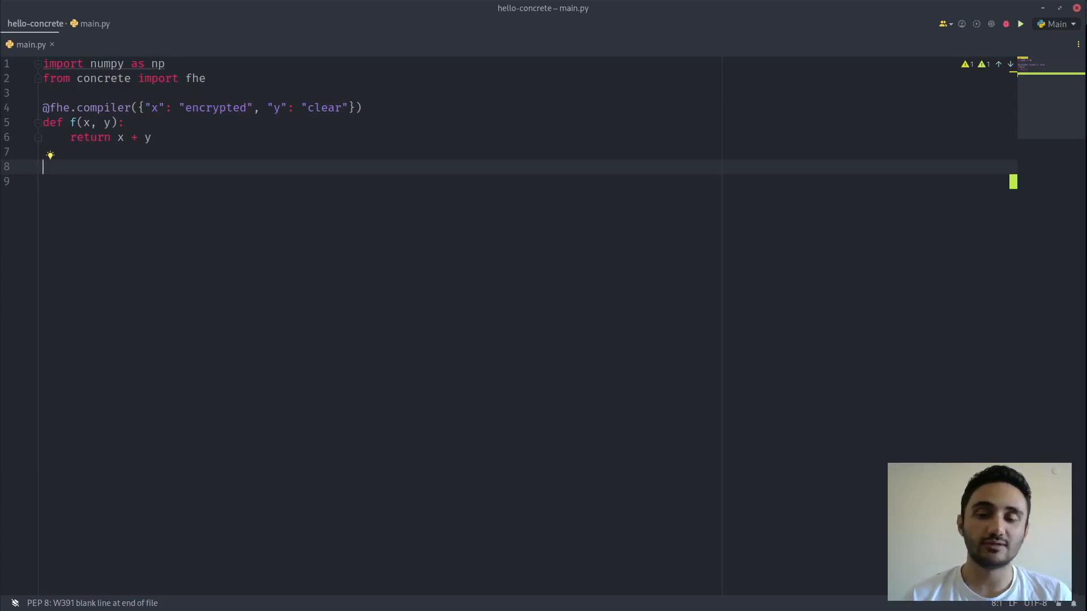
Start inputset with the first tuple element np.random.randint(0, 2**4).
text(inputset = [)
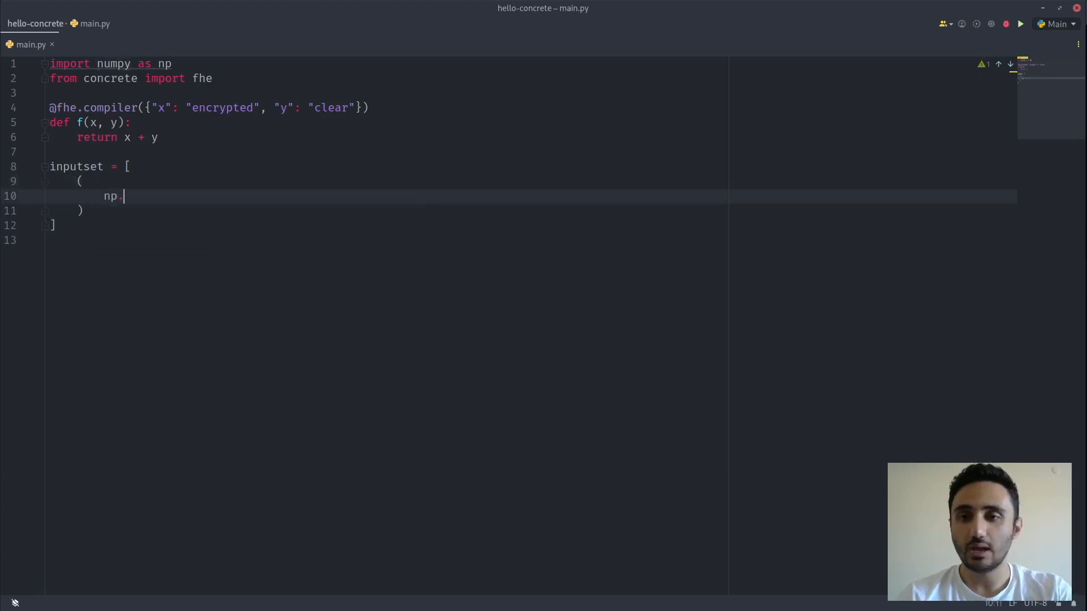
text(.random.ran)
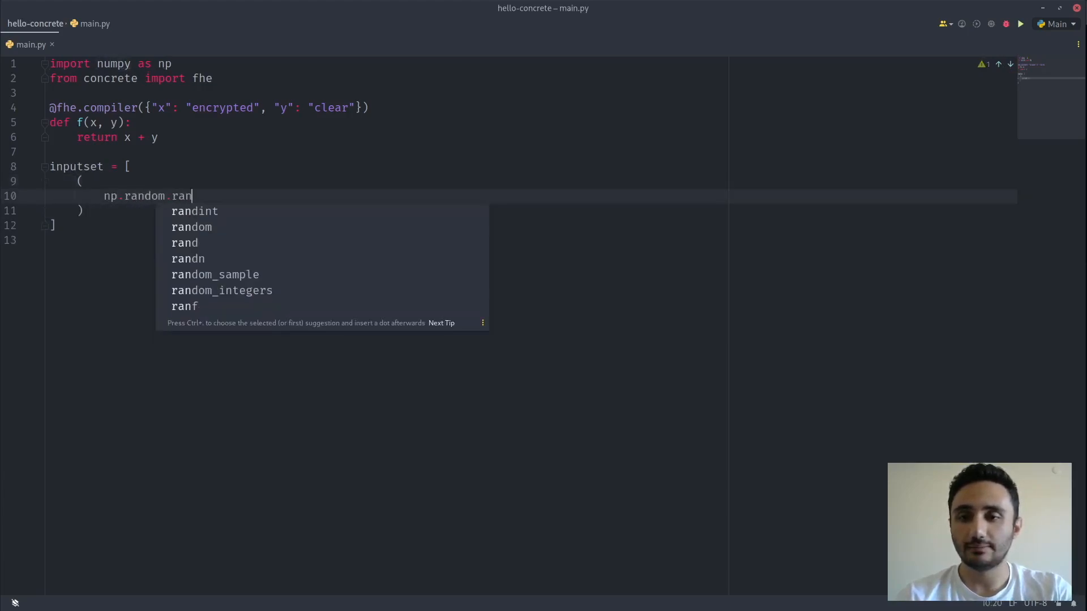
click(195, 212)
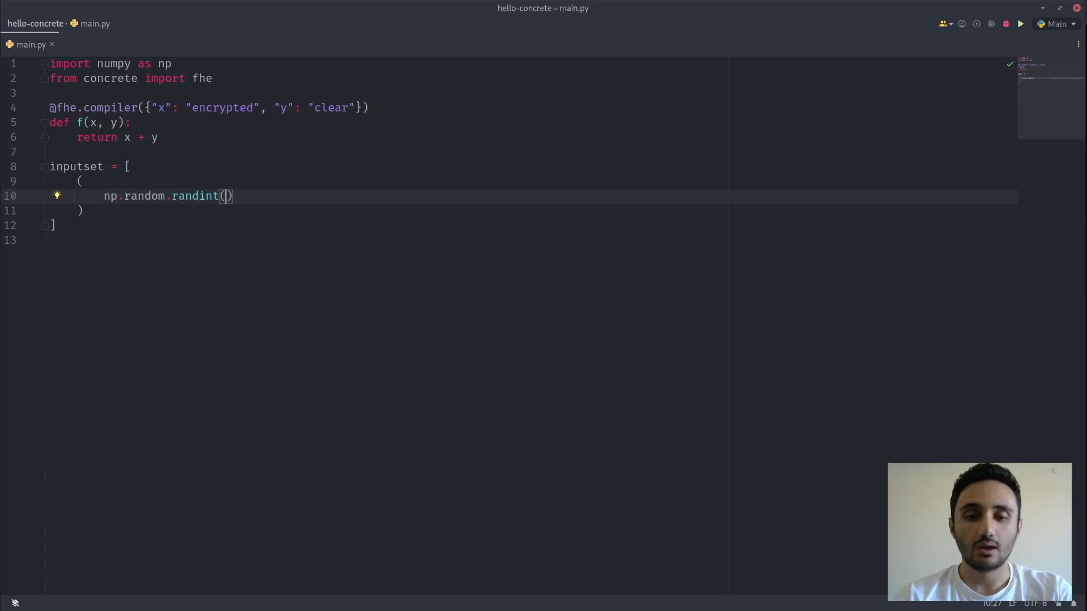
text(0, 2)
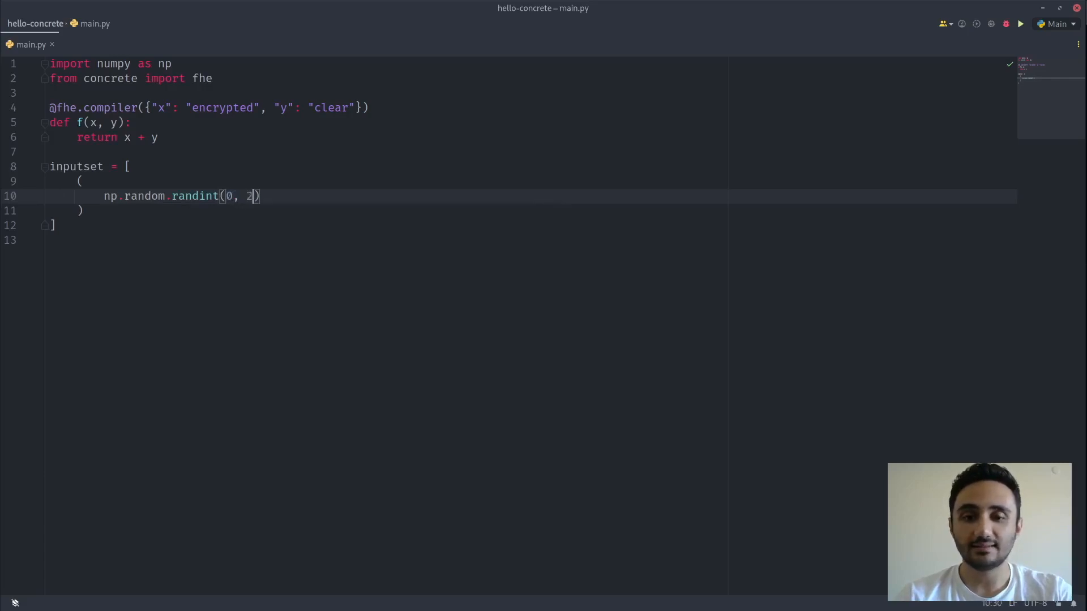
text(**)
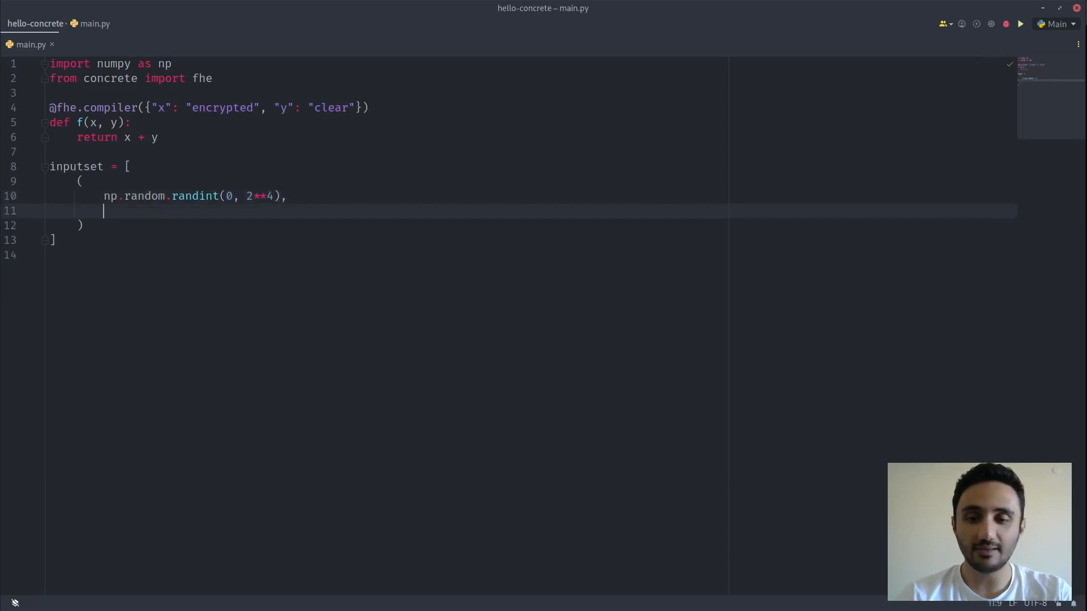
Add np.random.randint(0, 2**3) and close the comprehension with 'for _ in range(100)'.
text(np.random)
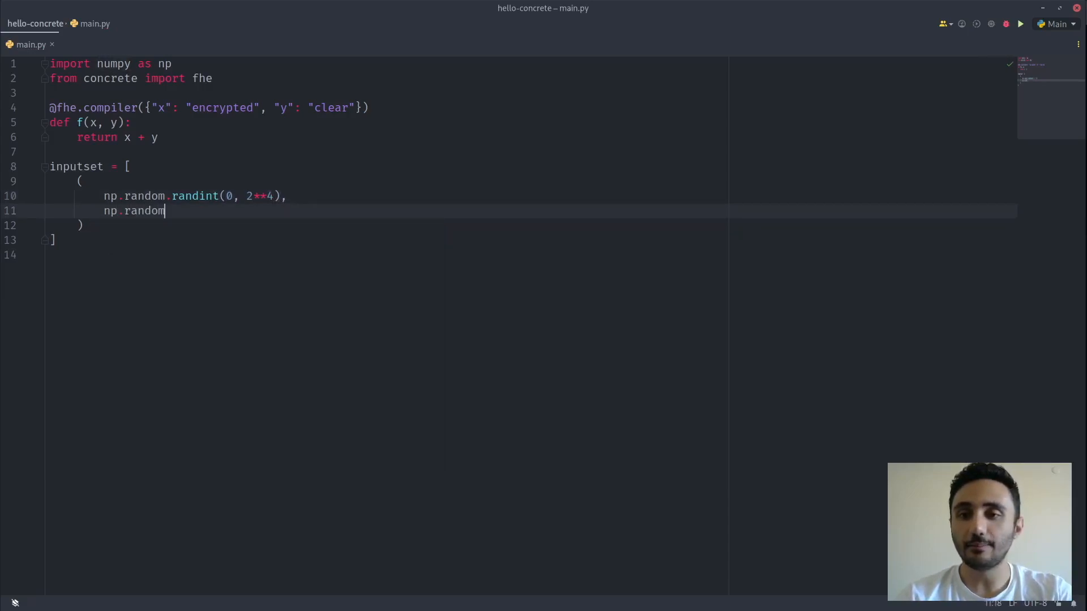
text(.randint(0, 2*)
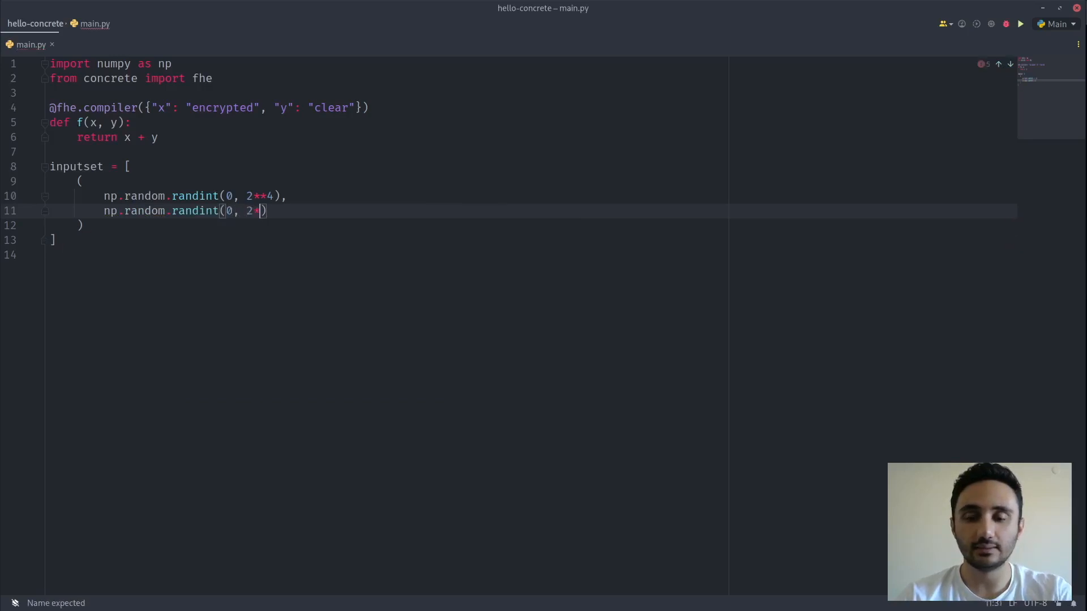
text(*3),)
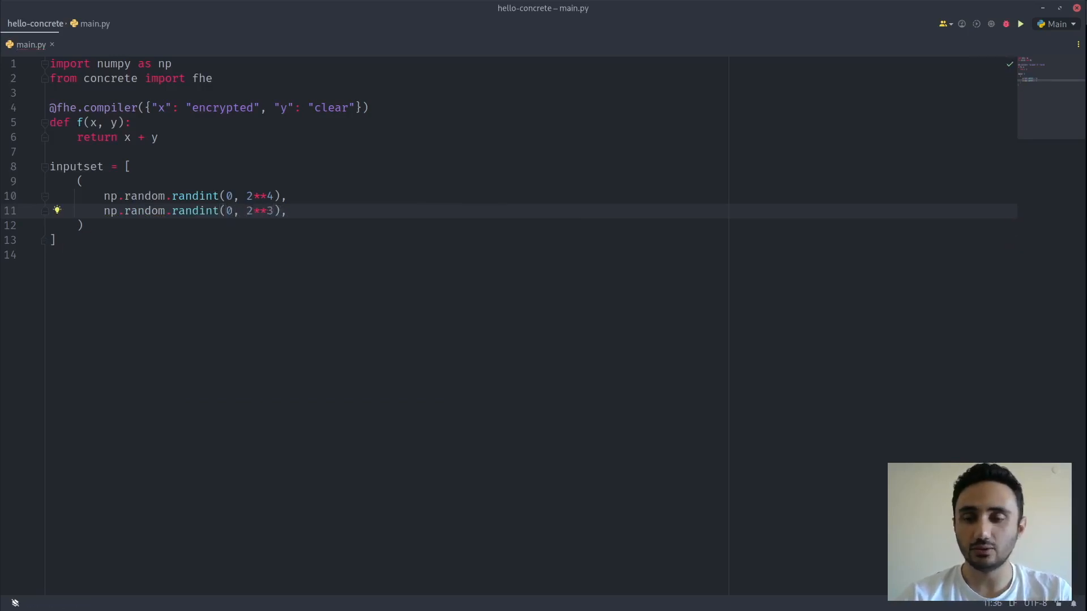
click(80, 225)
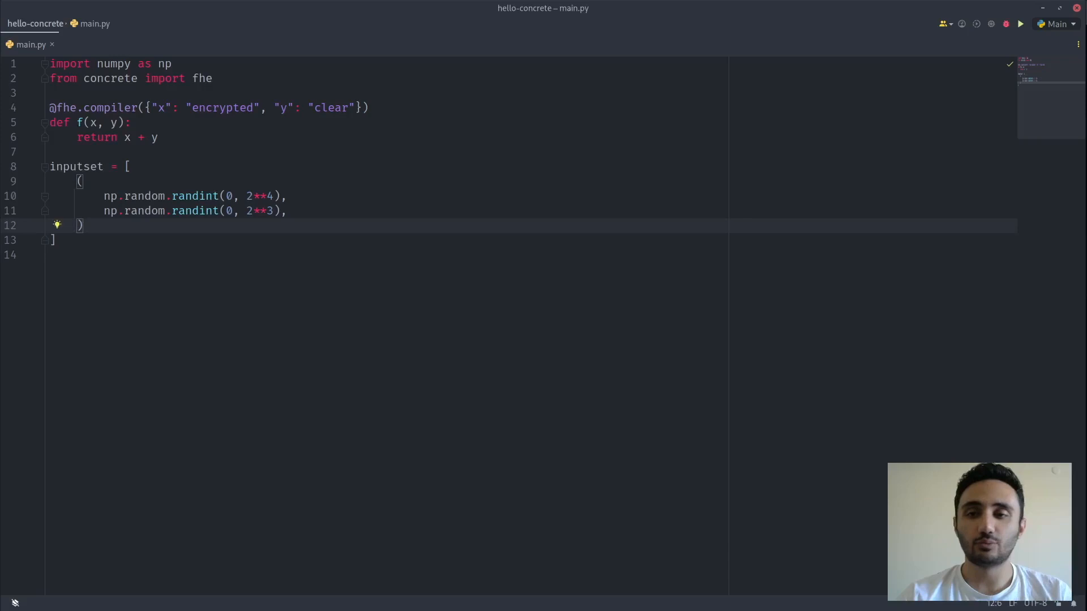
text(for _ in range(100)
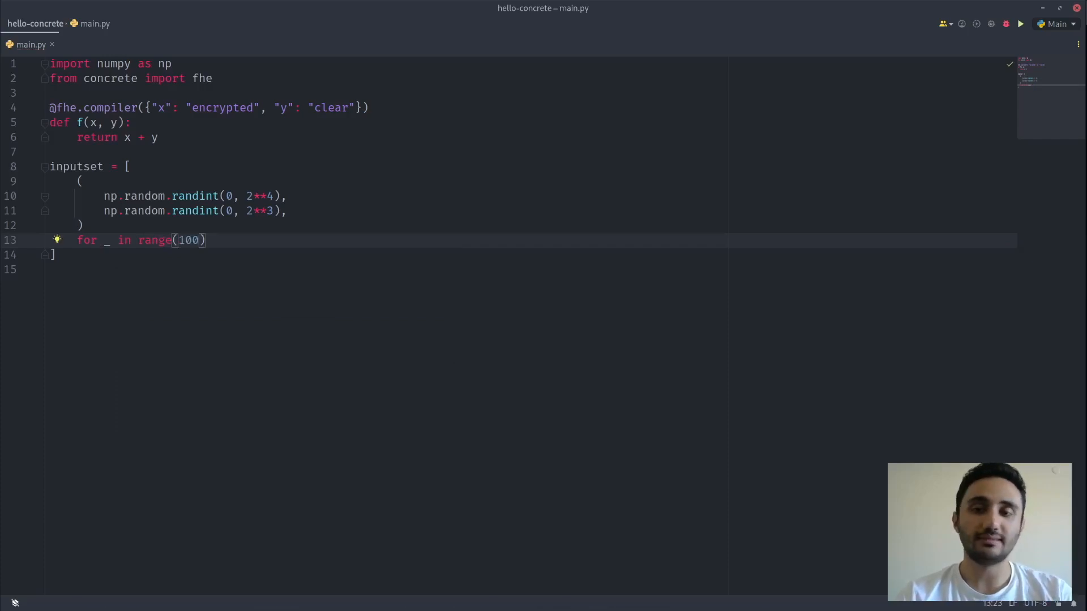
click(56, 255)
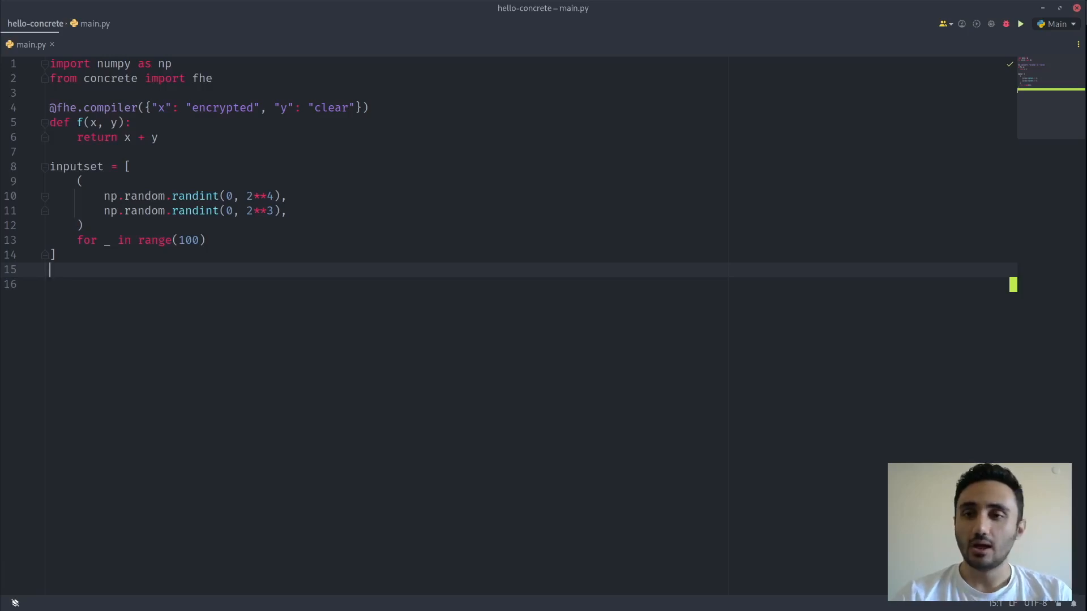
Write 'circuit = f.compile(inputset)' and start a 'circuit.' statement, browsing its suggestions.
text(f.)
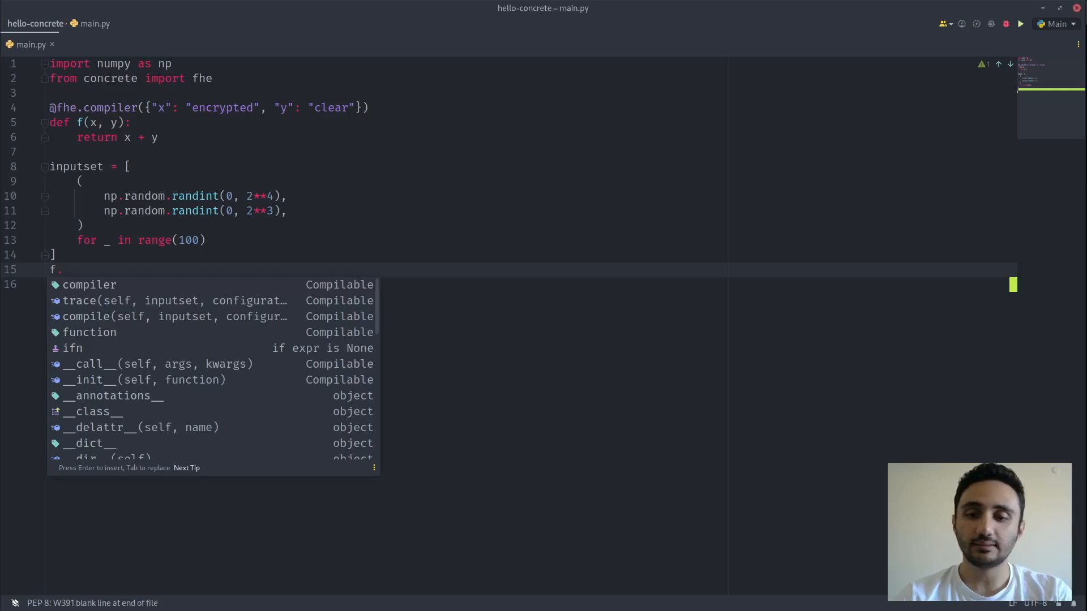
text(compile(inputset)
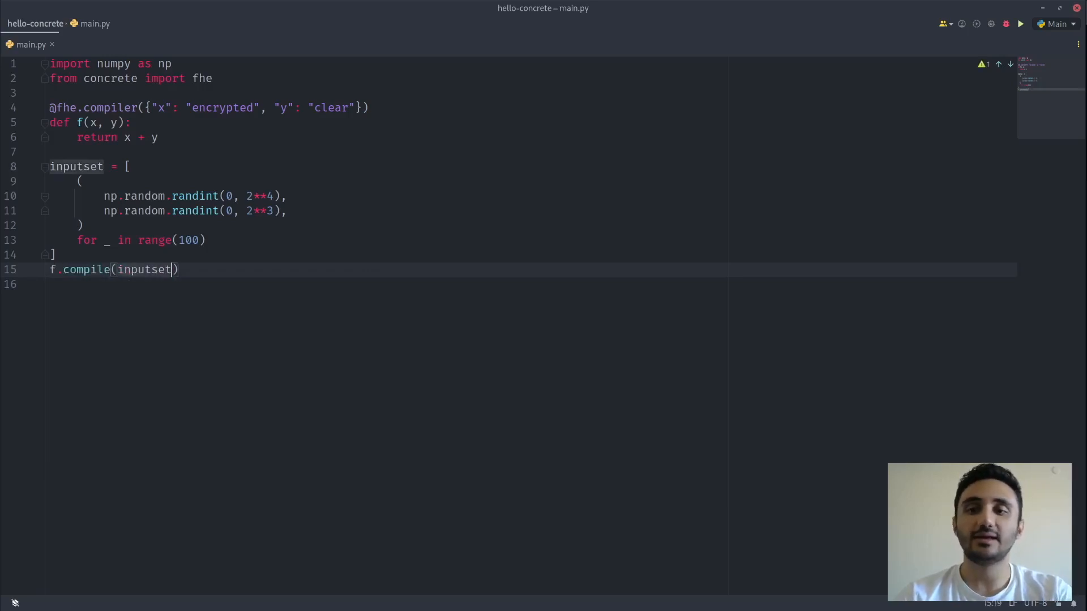
text(circuit =)
text(circuit.)
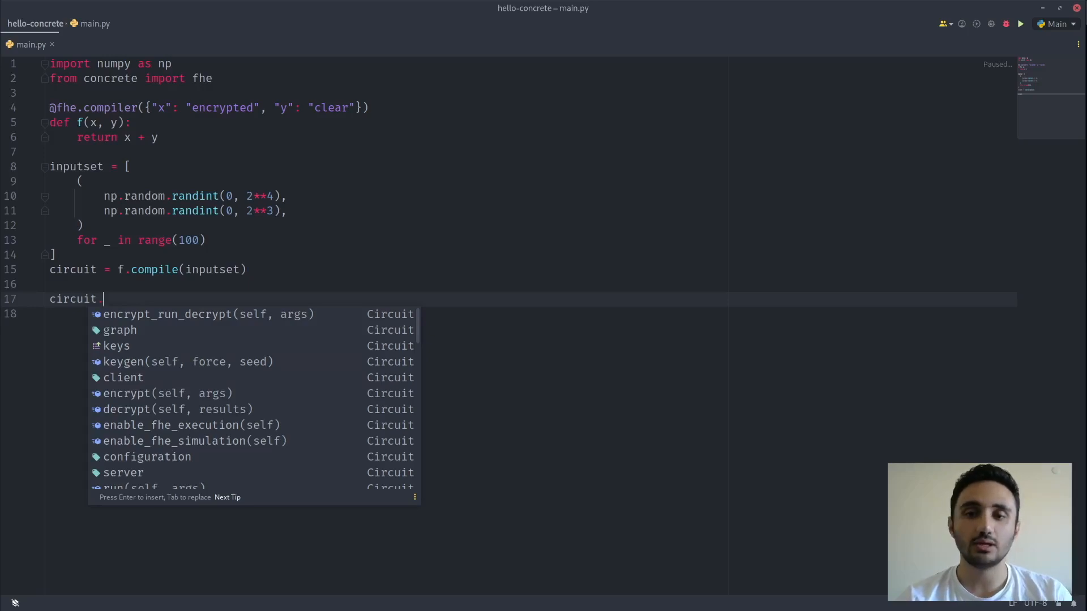
scroll(down, 3)
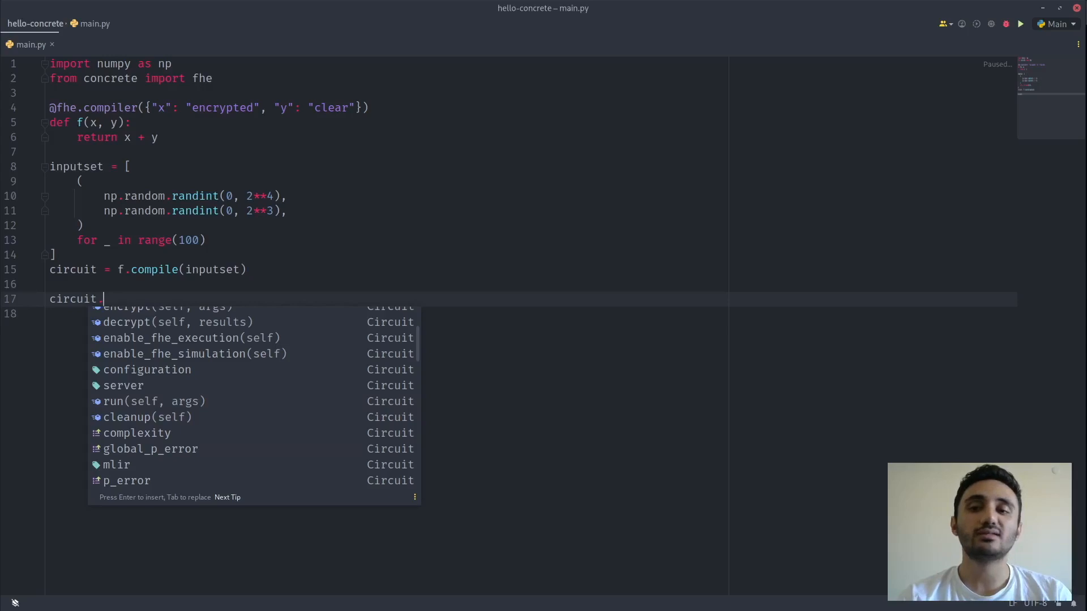
scroll(down, 3)
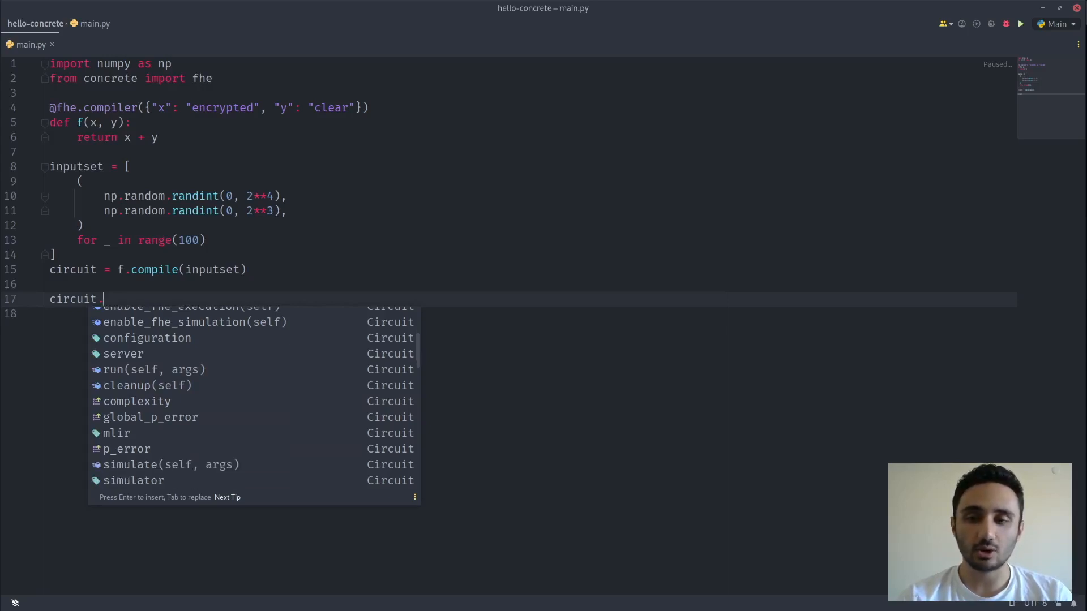
scroll(down, 3)
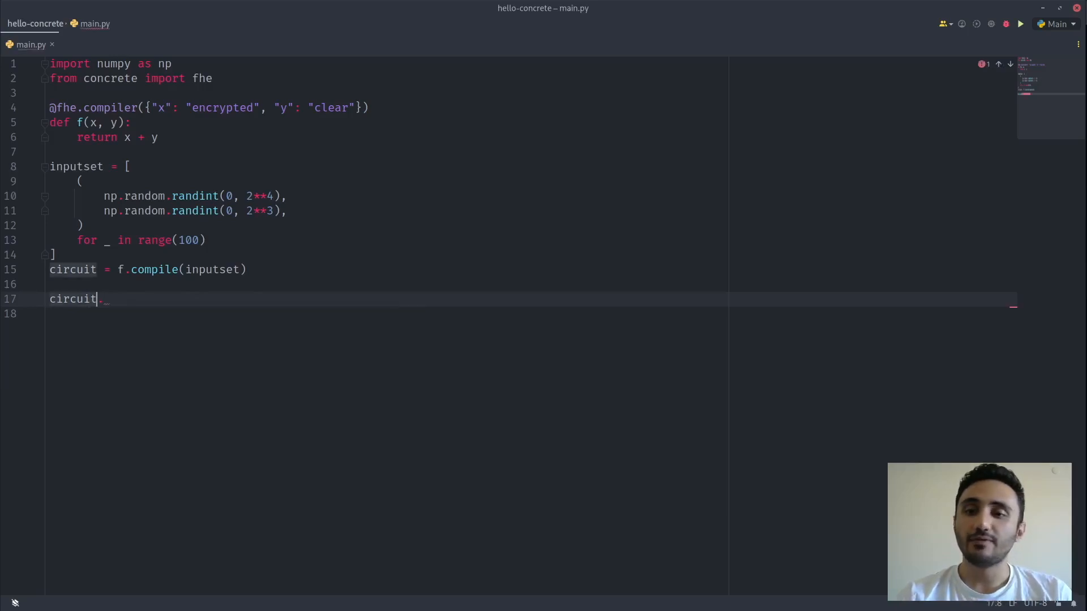
Write 'assert circuit.encrypt_run_decrypt(10, 5) == 15' and run main.py.
text(.encrypt_run_decrypt()
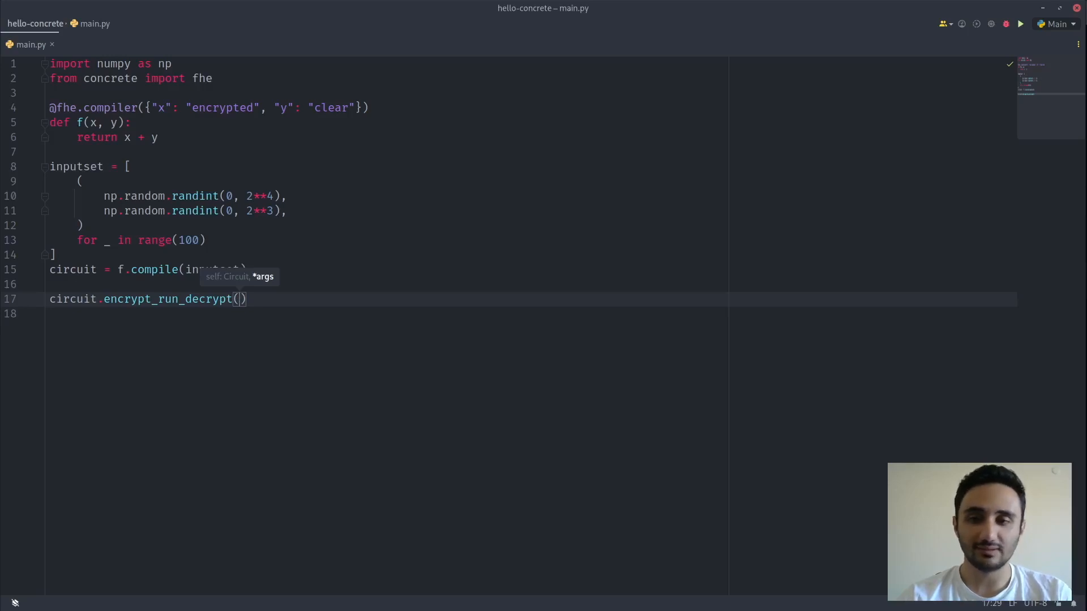
text(10,)
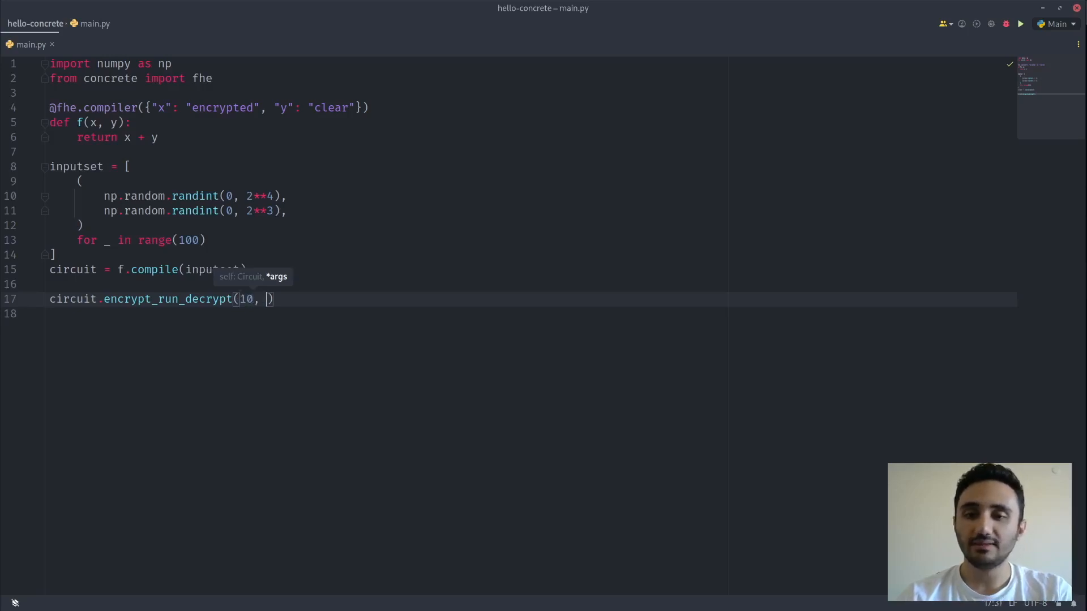
text(5)
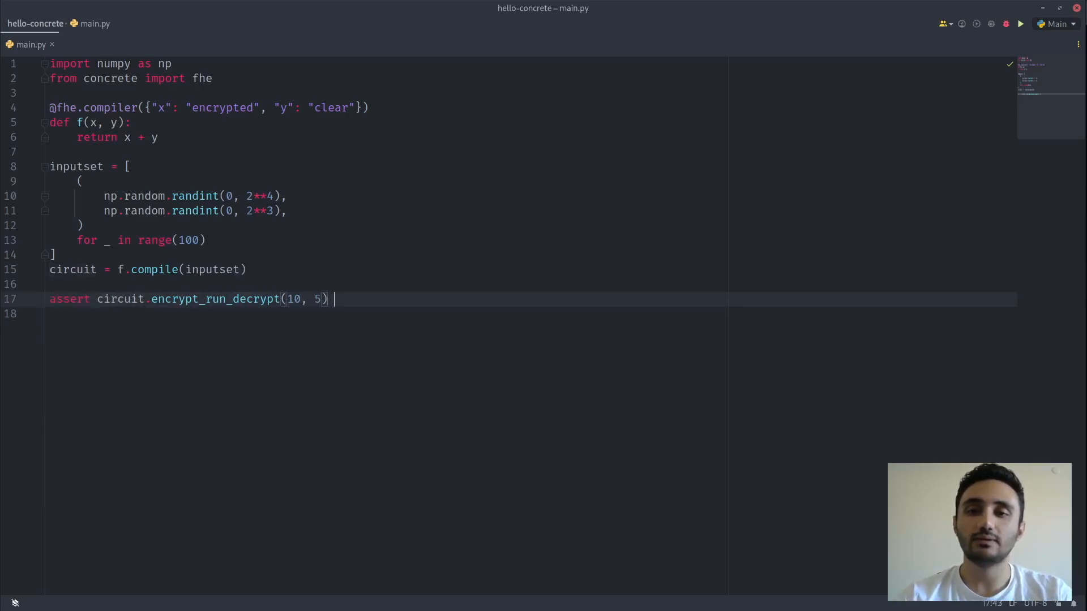
text(== 15)
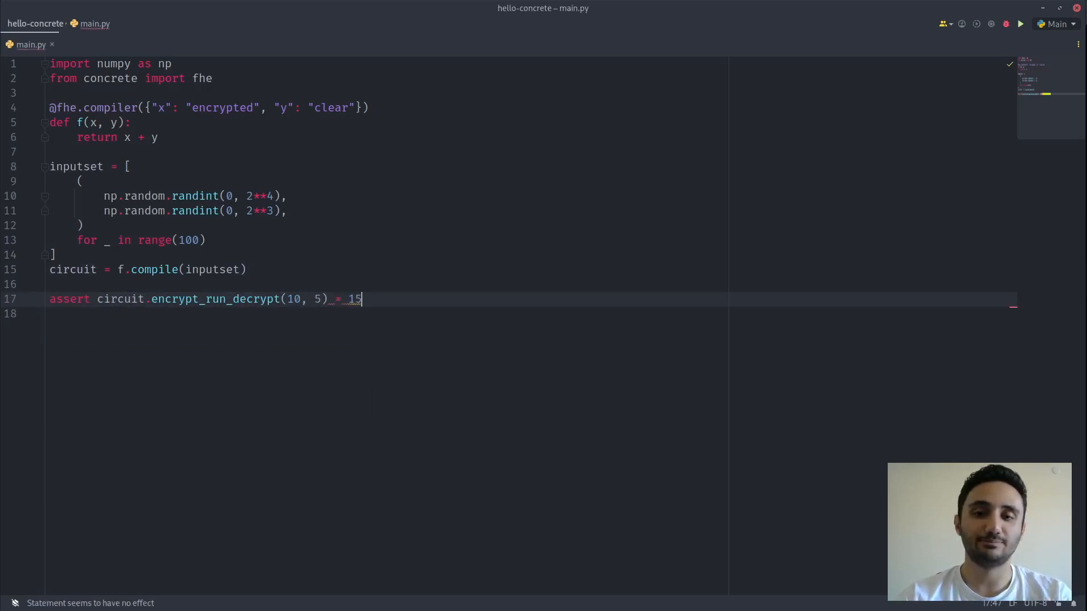
key(Return)
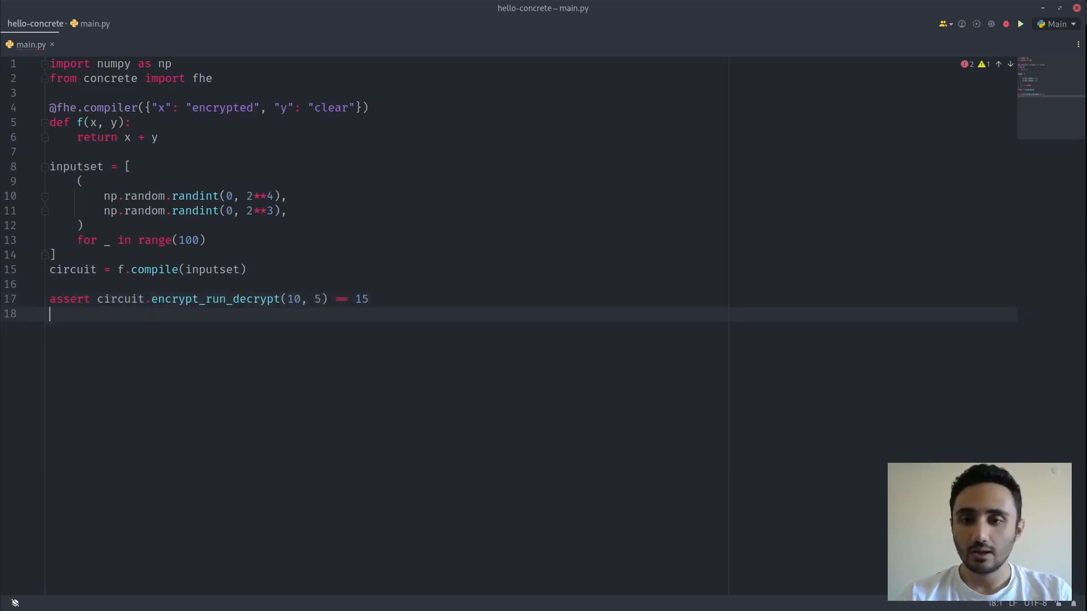
click(1020, 22)
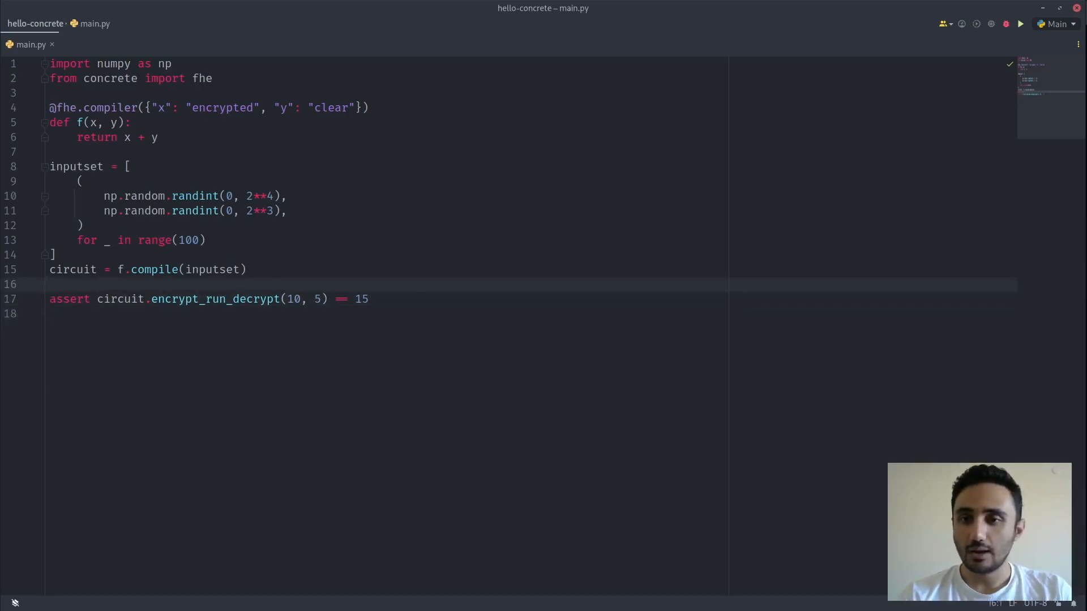
Add verbose=True to f.compile(inputset) and run main.py.
text(, verbose=True)
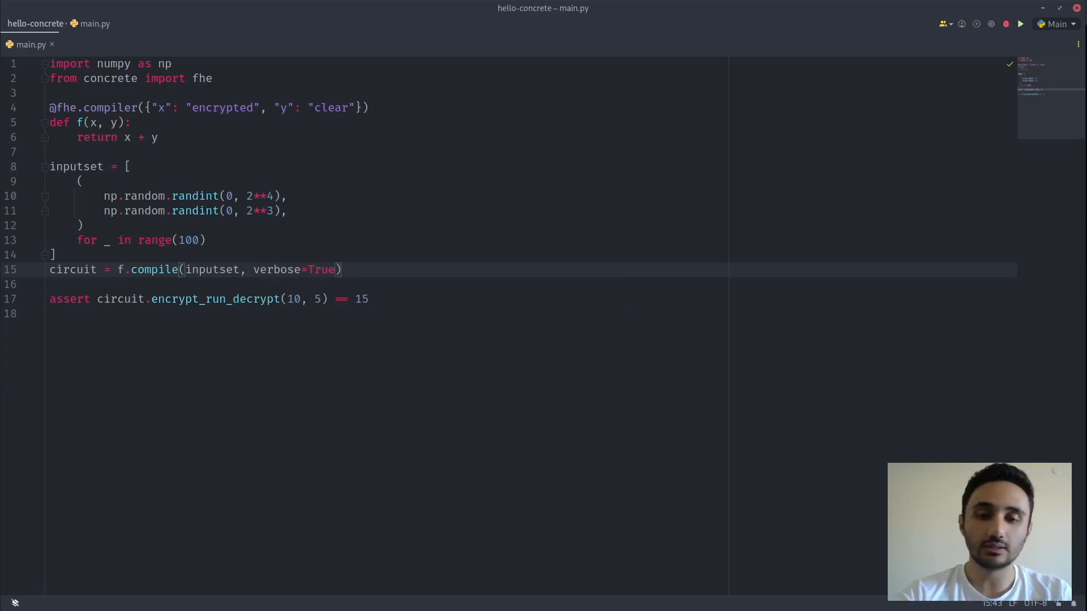
click(1021, 23)
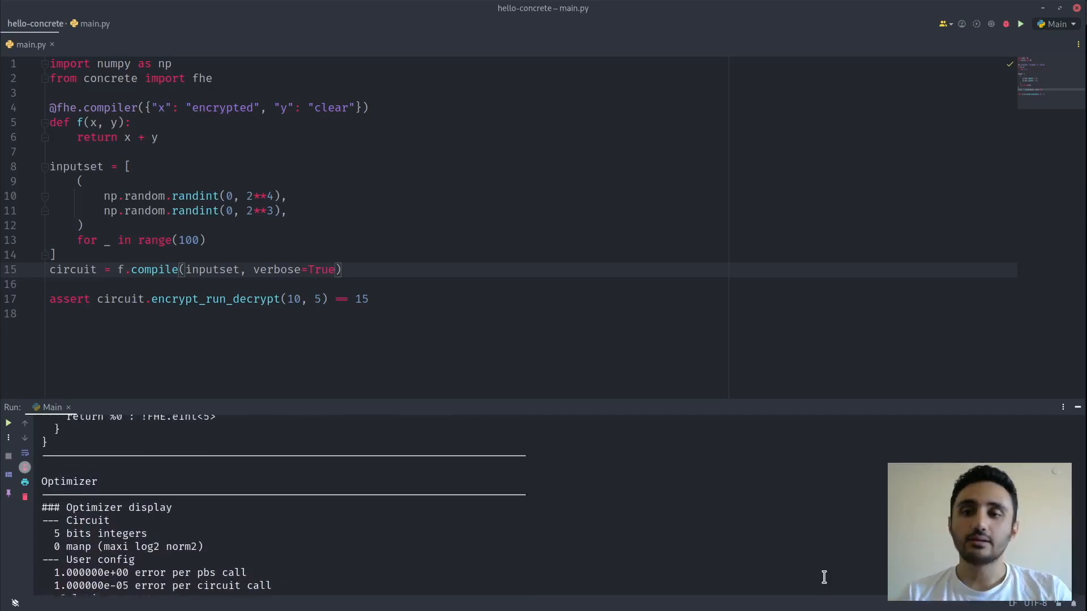
scroll(up, 3)
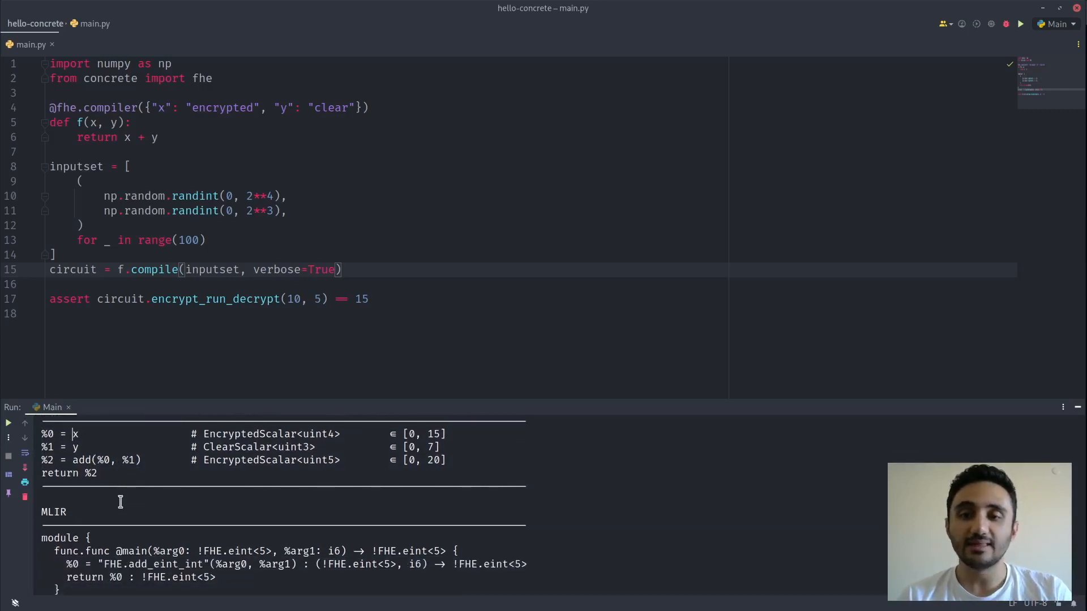
scroll(down, 3)
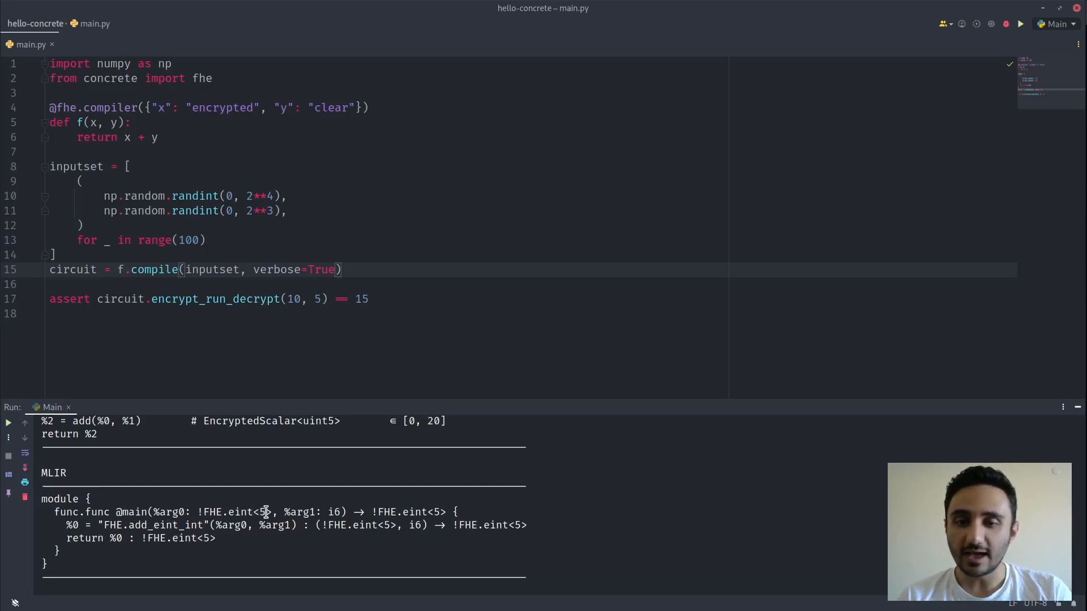
Scroll the Run panel through the graph, MLIR and optimizer report to exit code 0.
scroll(down, 3)
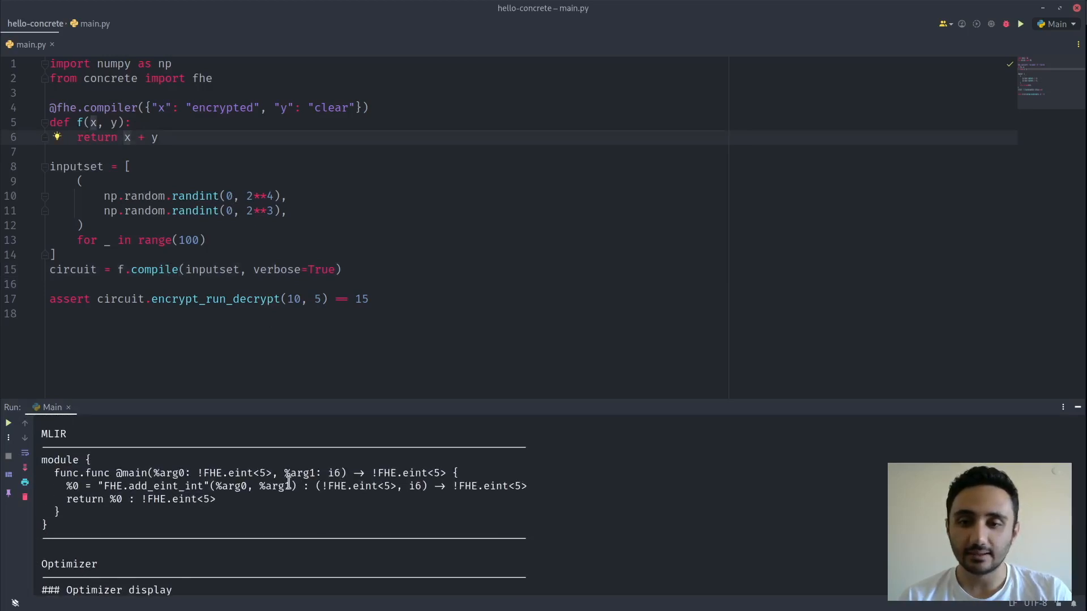
scroll(down, 3)
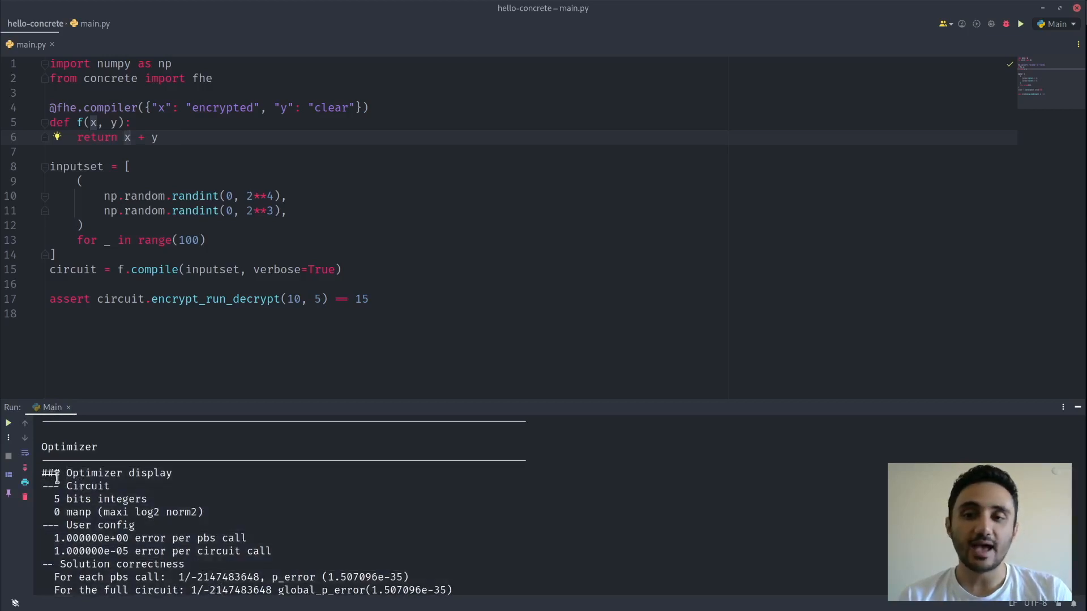
scroll(down, 3)
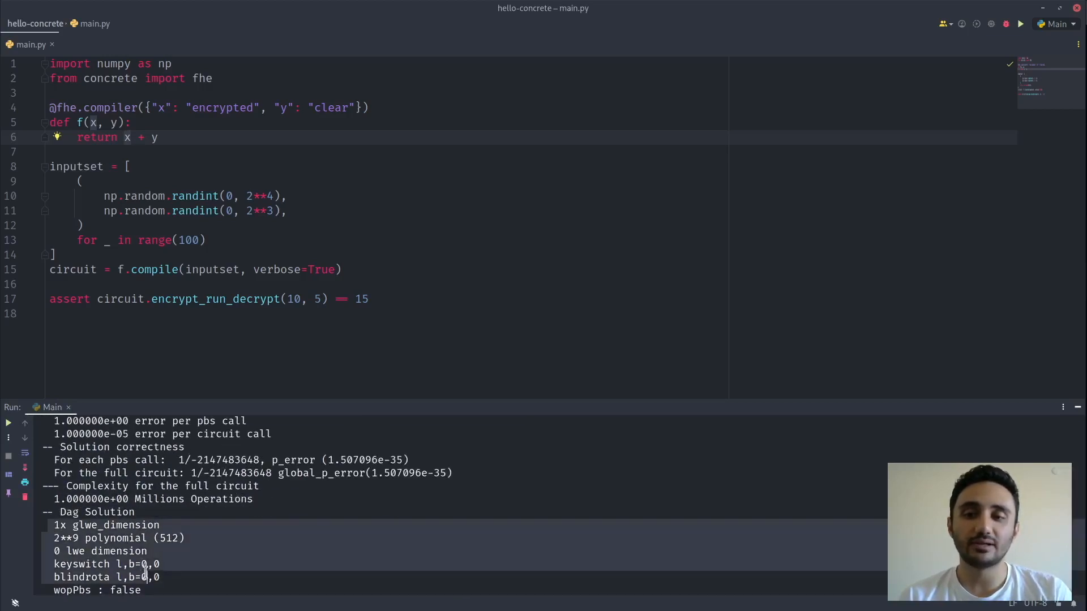
scroll(up, 3)
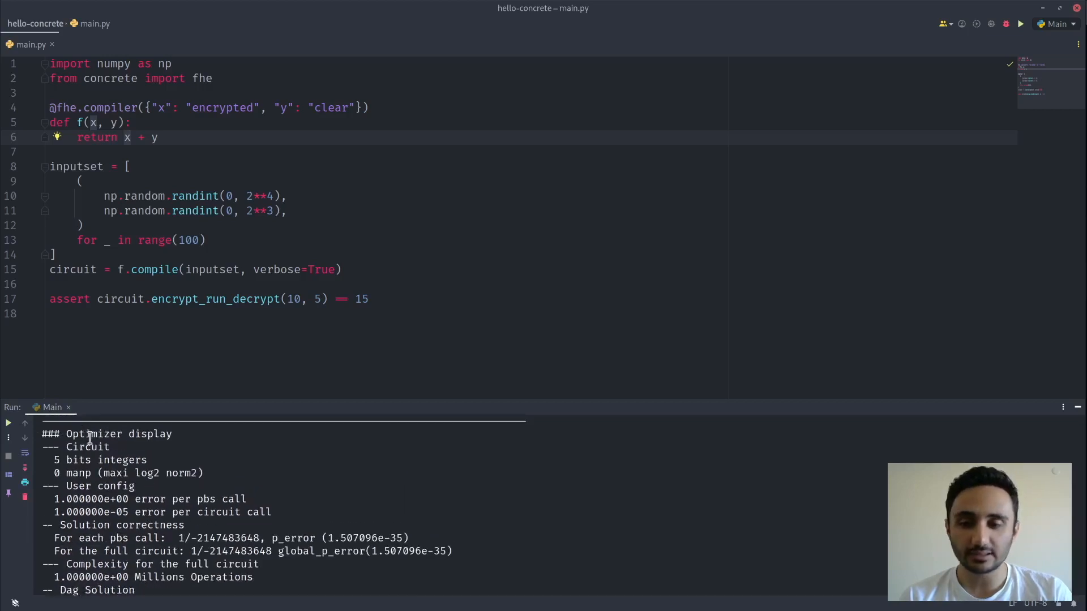
scroll(down, 3)
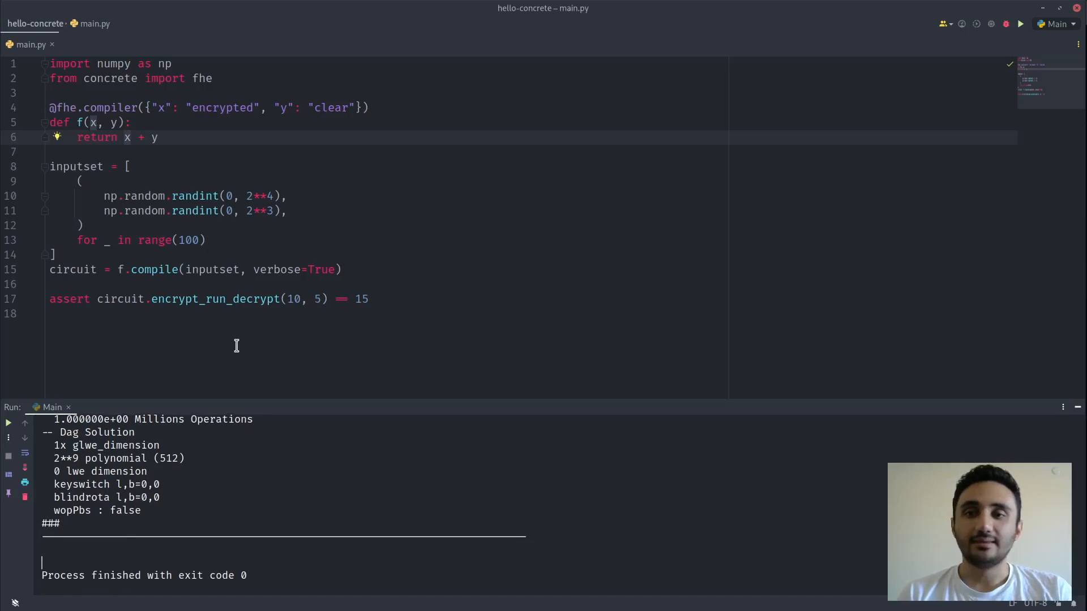
Change f to return (x + y) // 2 and rerun to show floor_divide and the lookup table in MLIR.
click(121, 137)
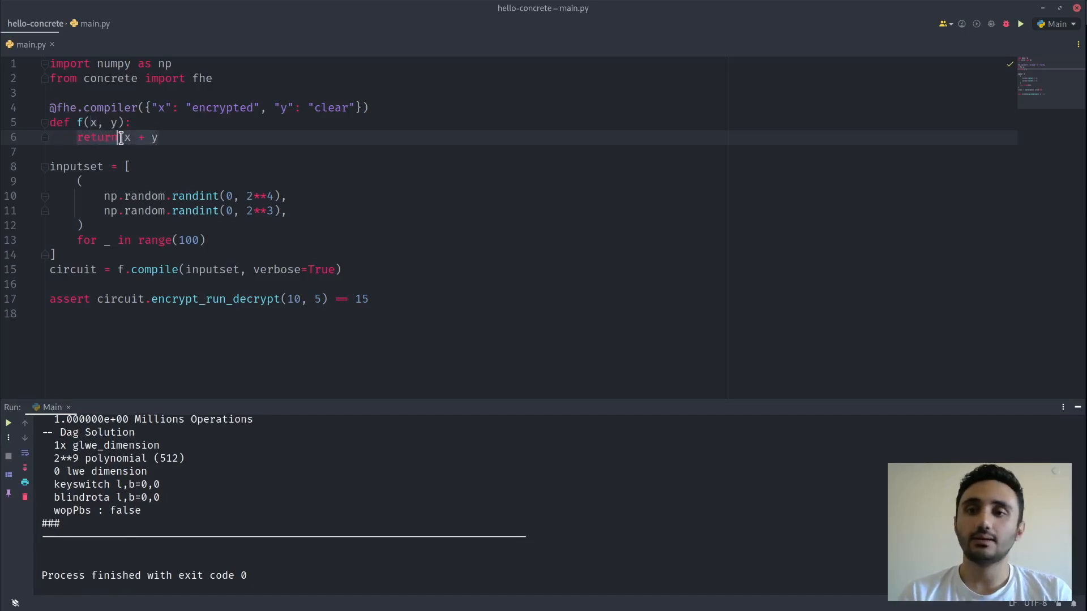
text(()
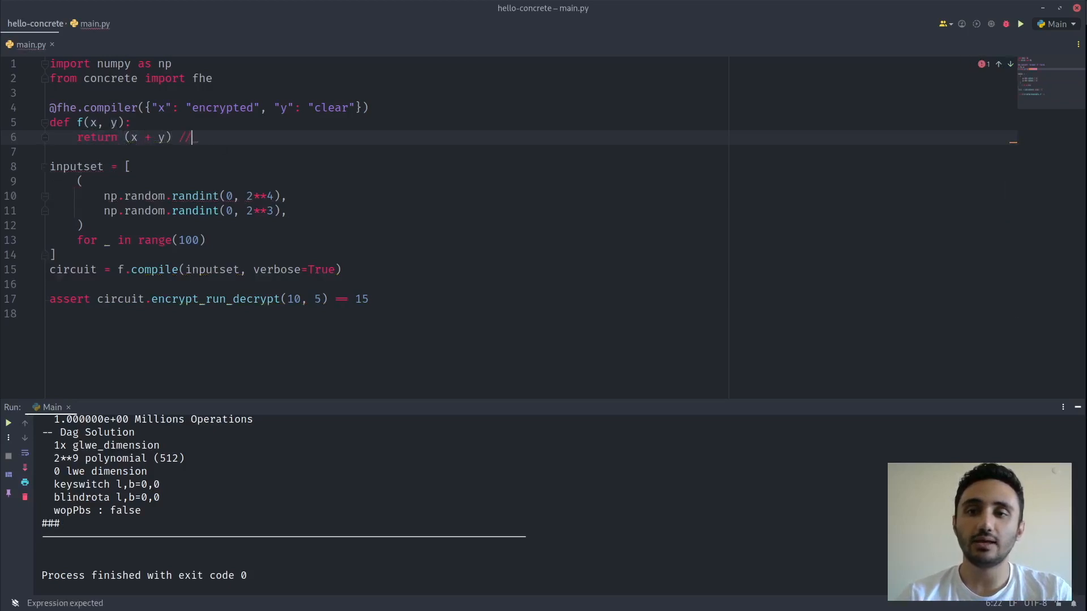
text(2)
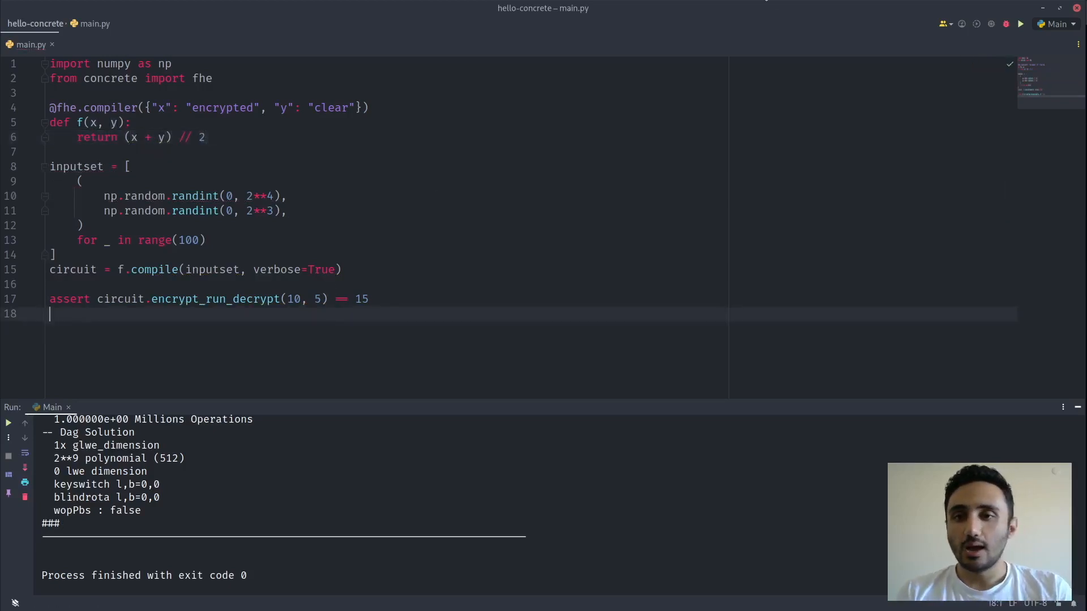
click(1019, 24)
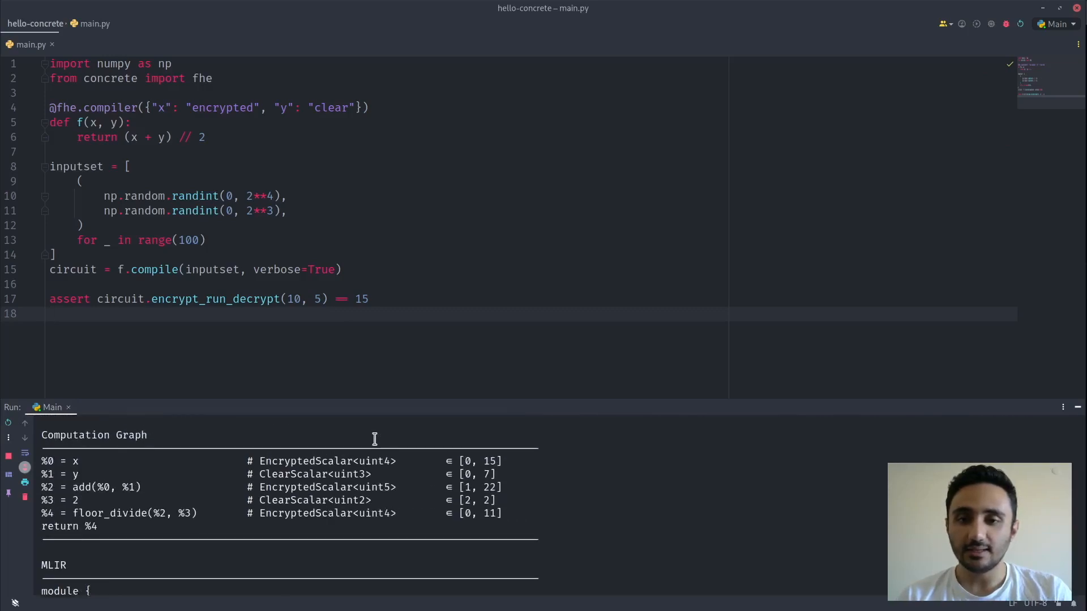
scroll(down, 3)
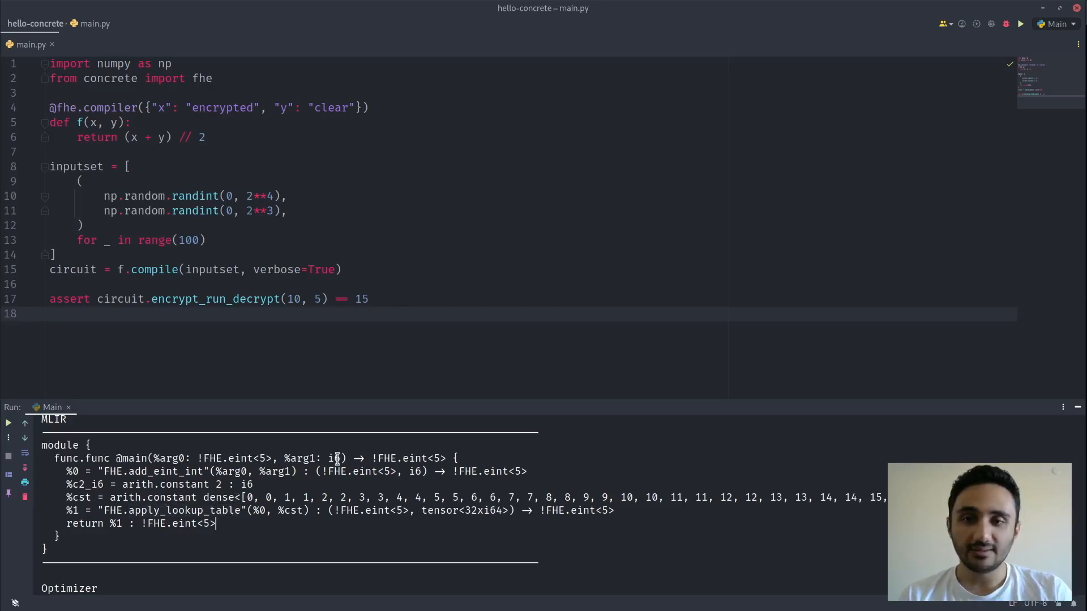
click(125, 137)
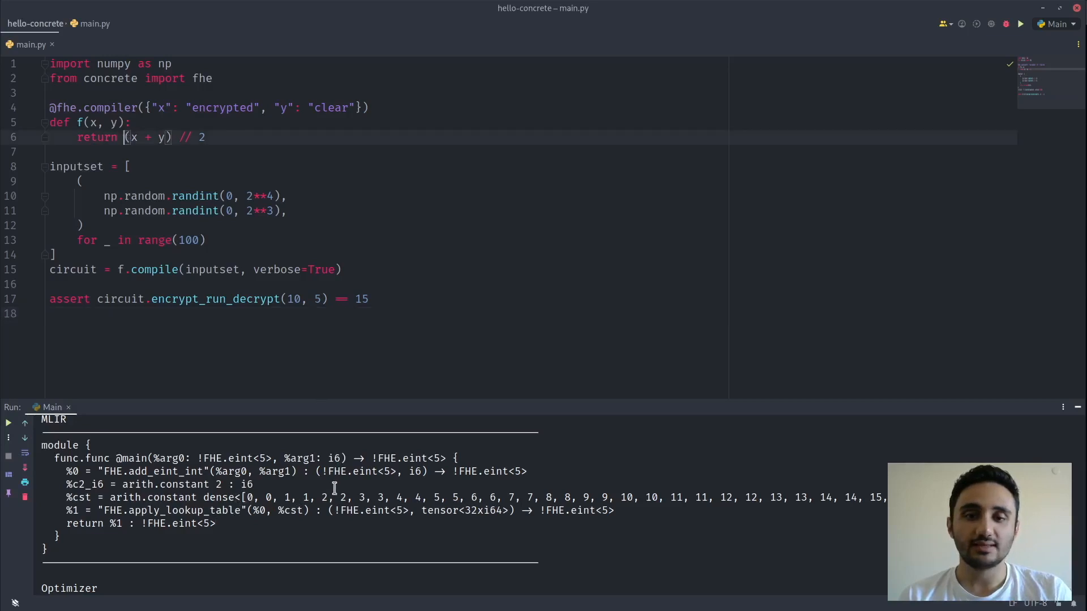